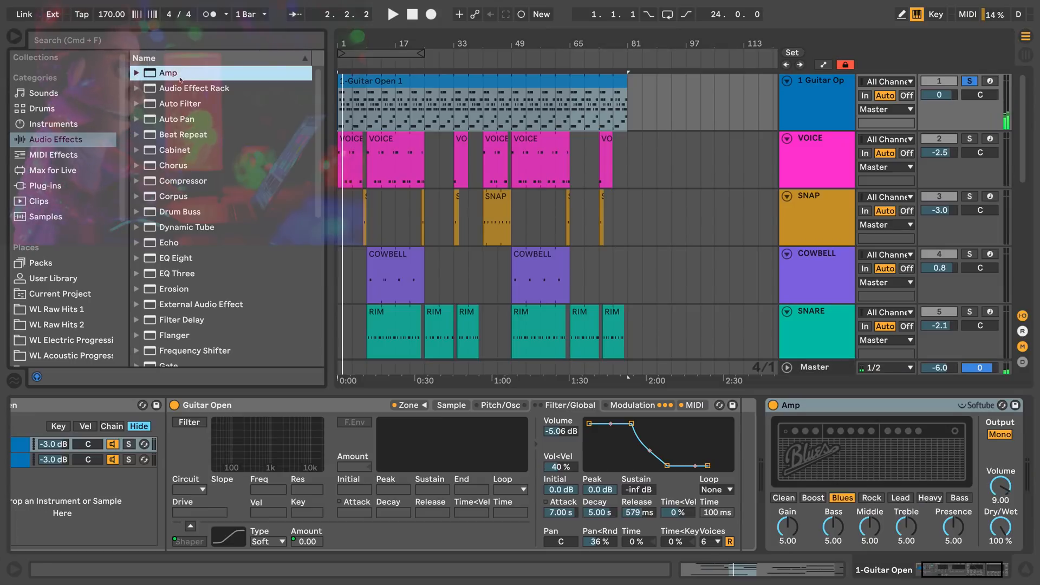
# Step: Add the Amp effect to the guitar track's chain between the Pedal and Cabinet
pyautogui.doubleClick(177, 150)
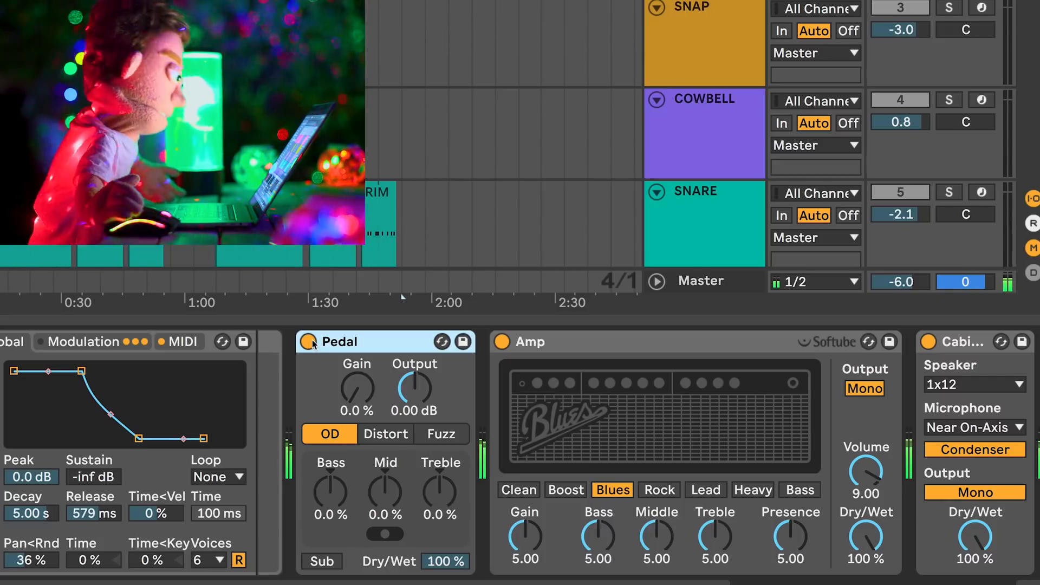
pyautogui.click(307, 342)
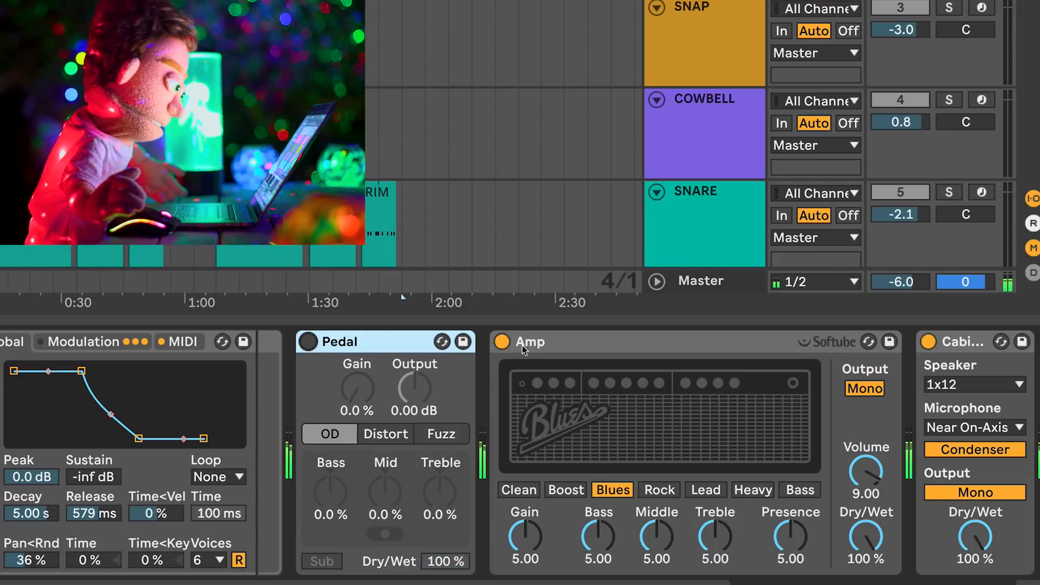
pyautogui.click(503, 342)
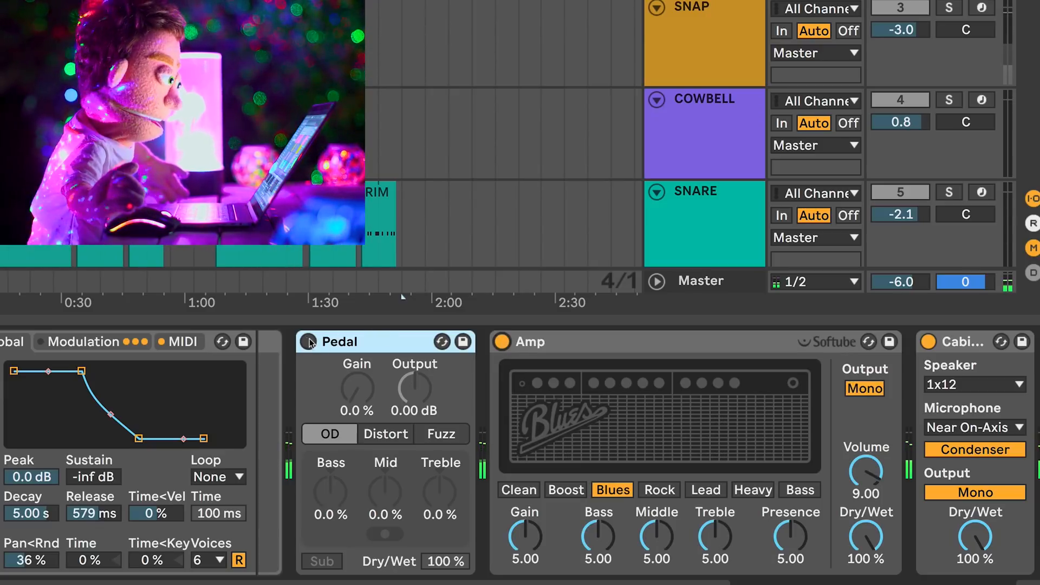
pyautogui.click(503, 342)
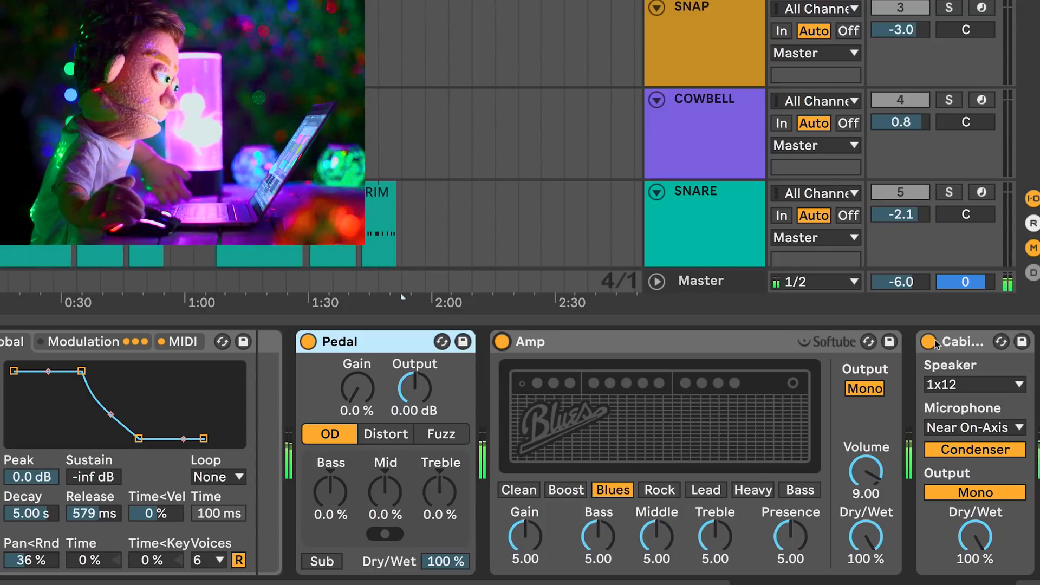
pyautogui.click(930, 342)
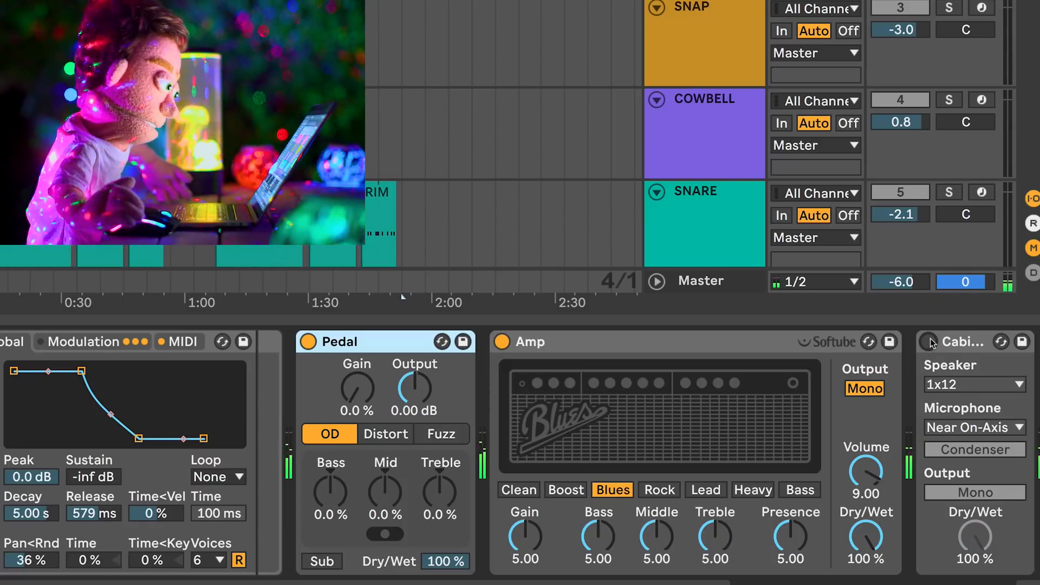
pyautogui.click(928, 341)
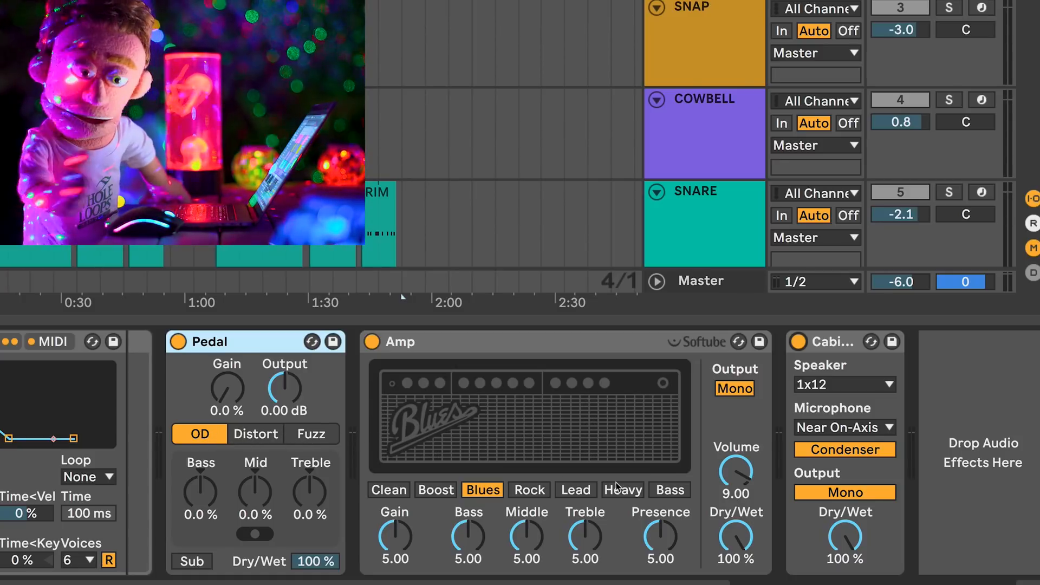
pyautogui.moveTo(630, 428)
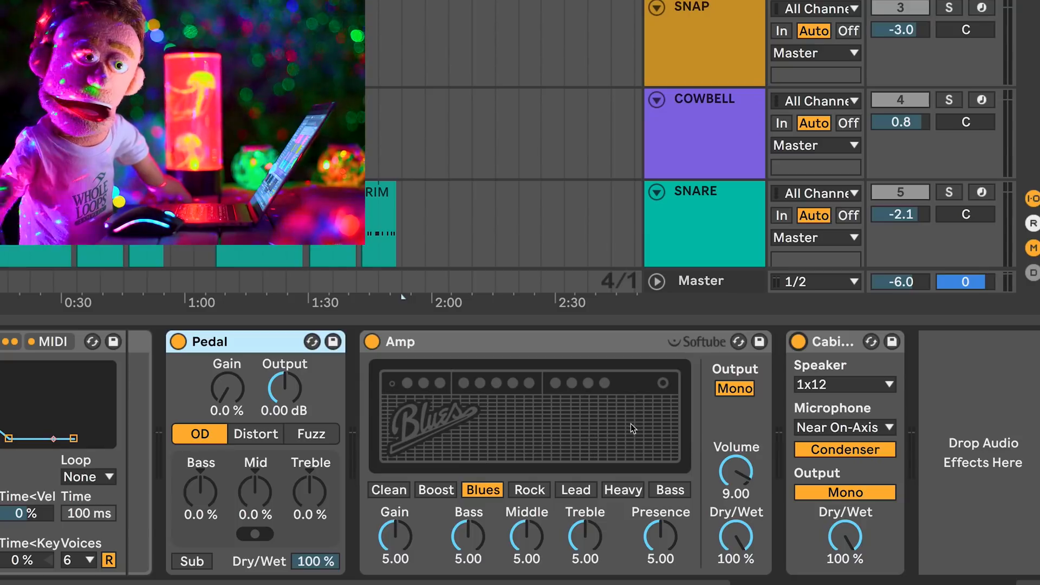
# Step: Audition the Pedal's Distort and Fuzz modes, then return it to OD
pyautogui.click(254, 434)
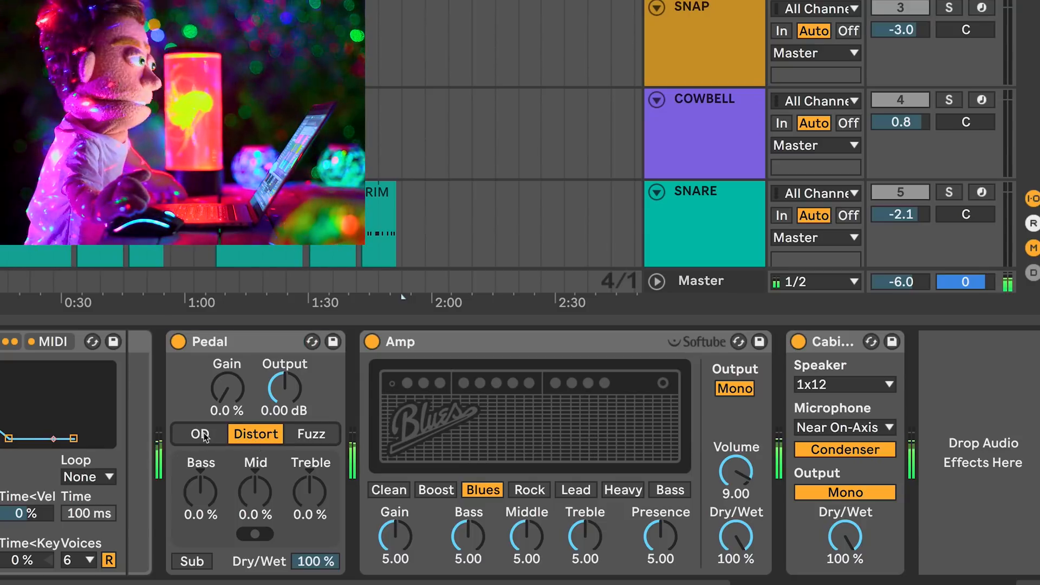
pyautogui.click(199, 434)
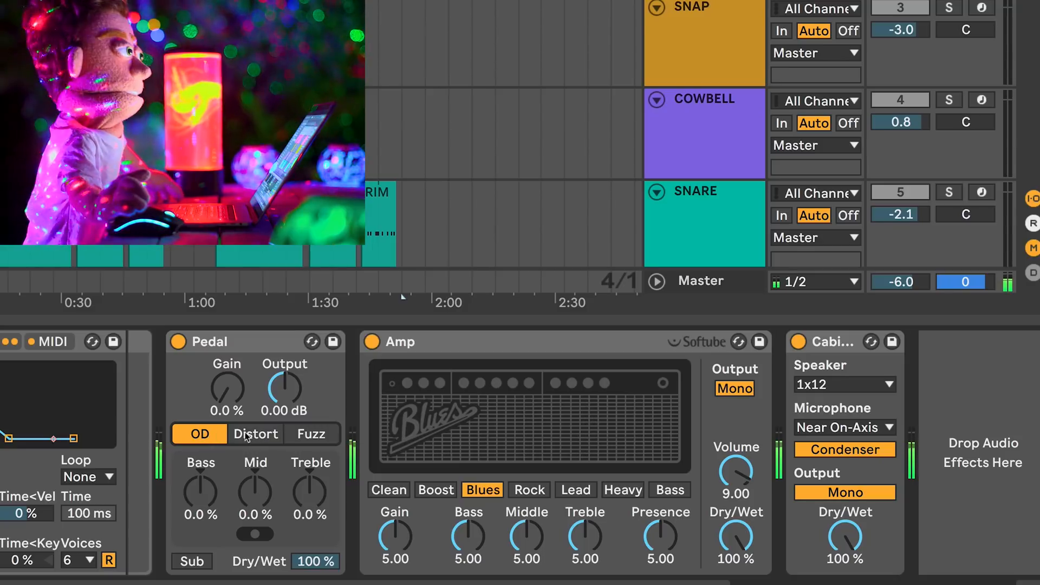
pyautogui.click(255, 434)
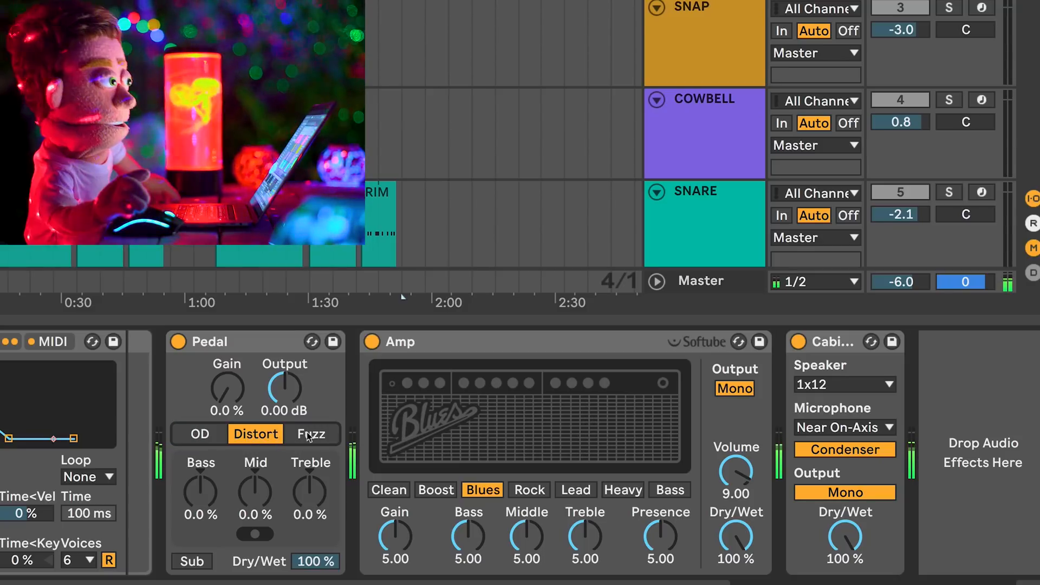
pyautogui.click(311, 433)
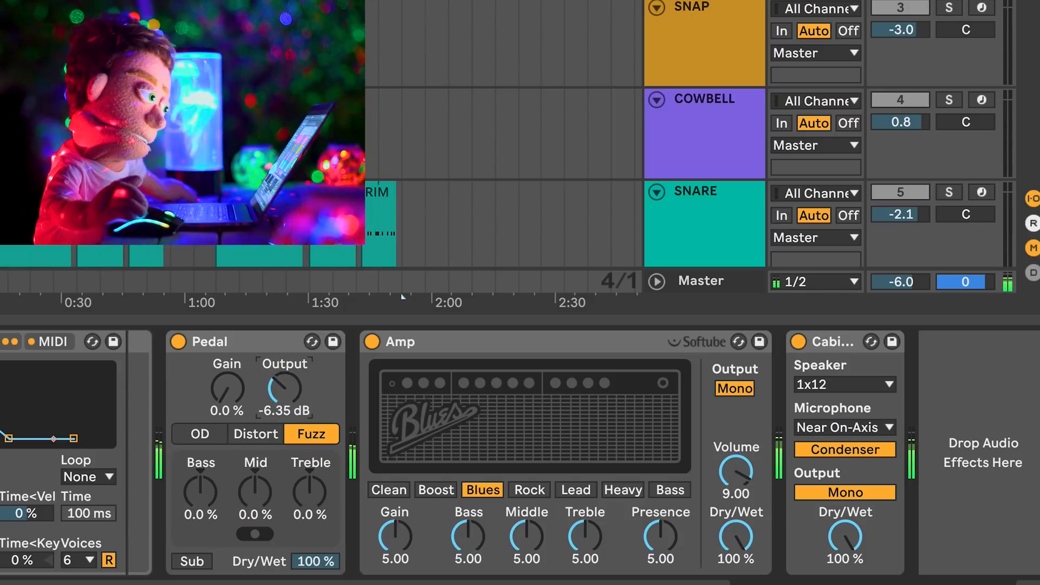
pyautogui.click(198, 434)
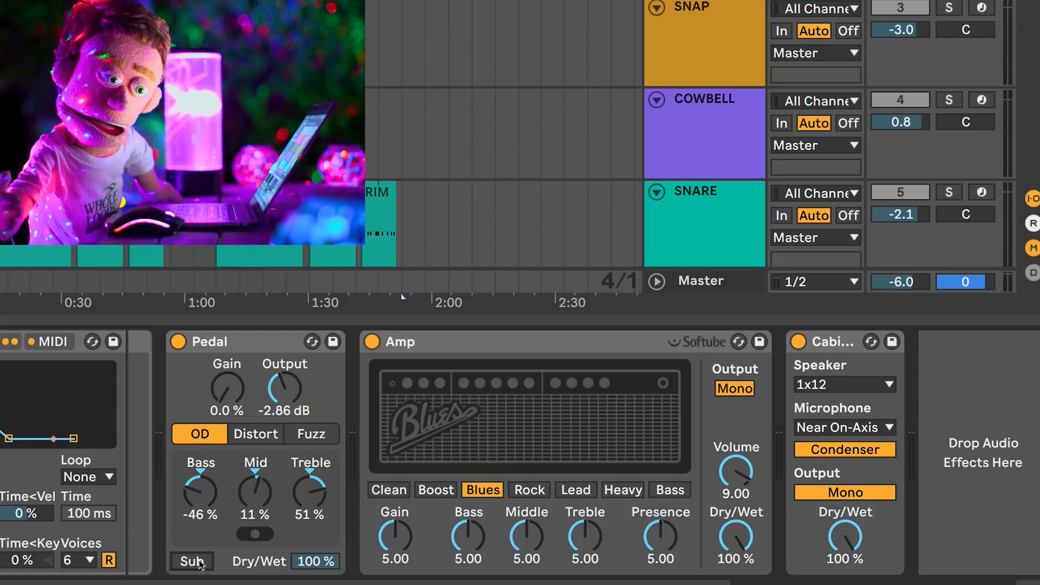
# Step: Toggle the Pedal's Sub boost, then set Distort mode with Sub engaged
pyautogui.click(191, 561)
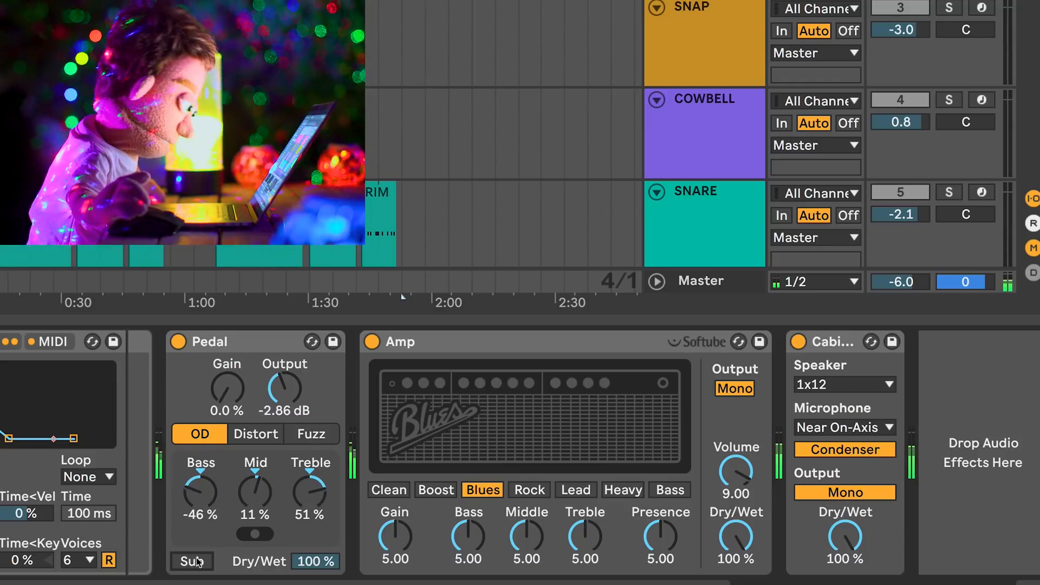
pyautogui.click(191, 562)
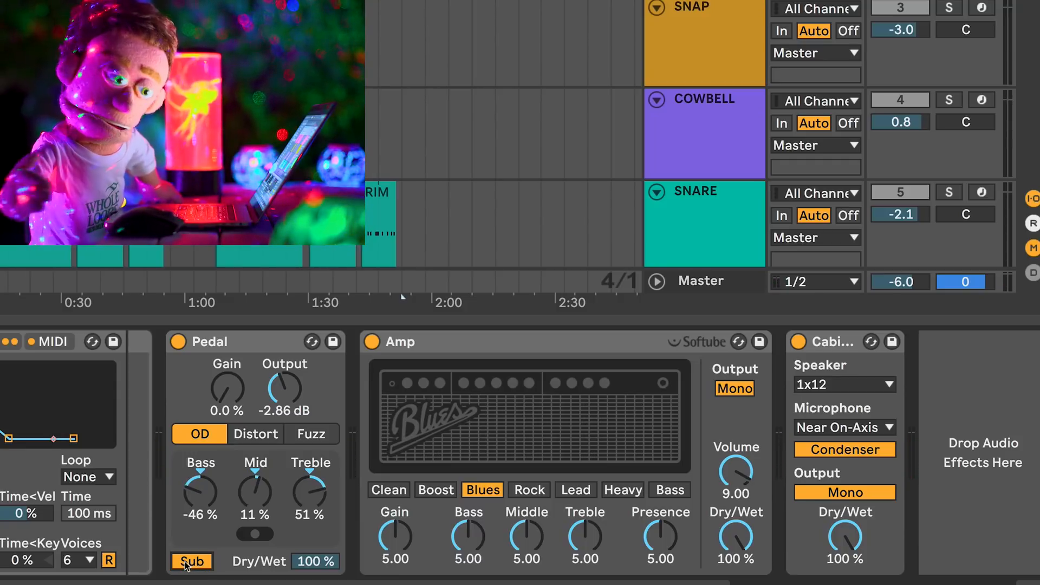
pyautogui.click(191, 561)
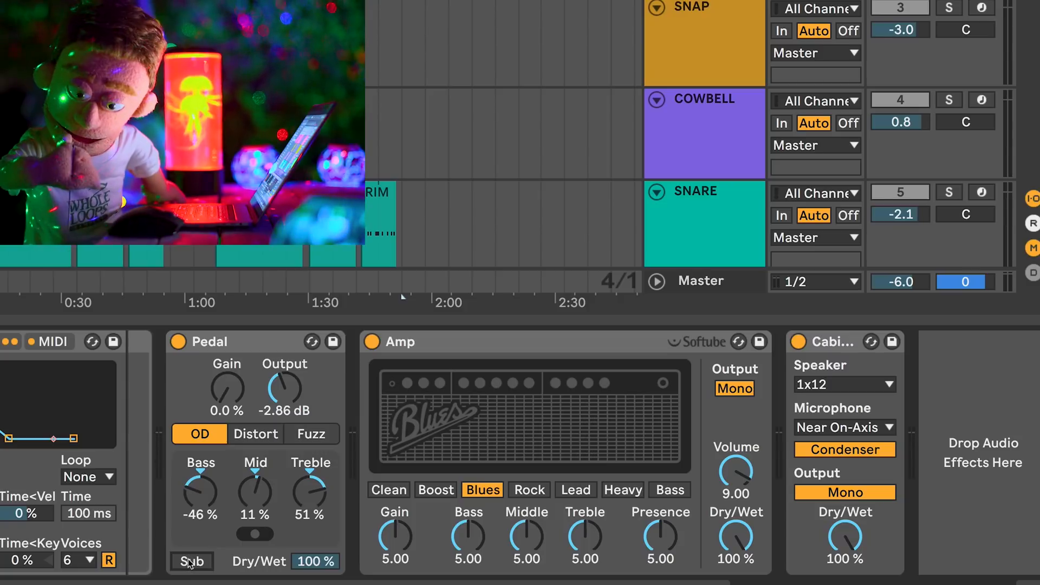
pyautogui.click(255, 434)
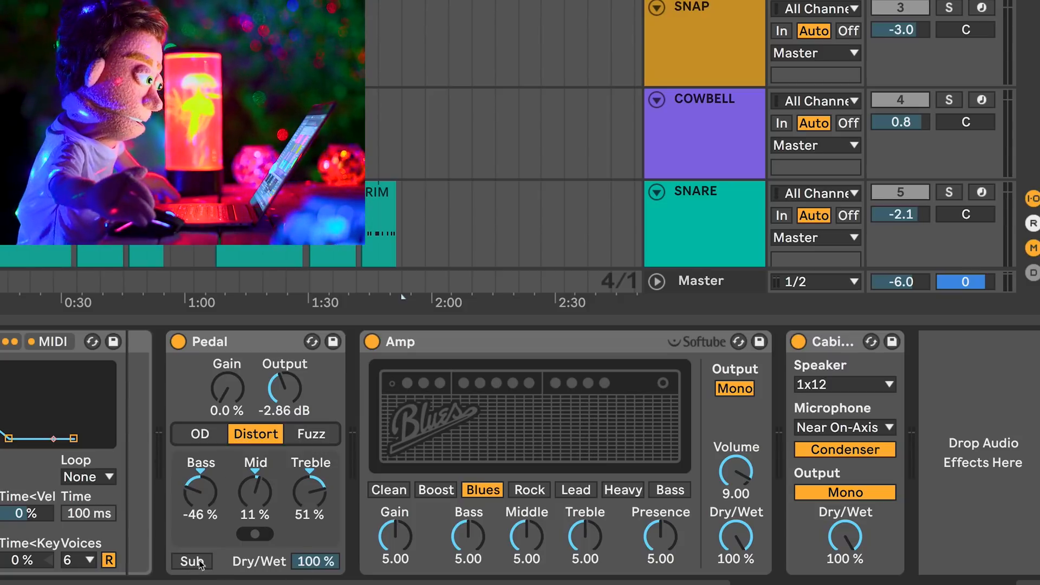
pyautogui.click(192, 561)
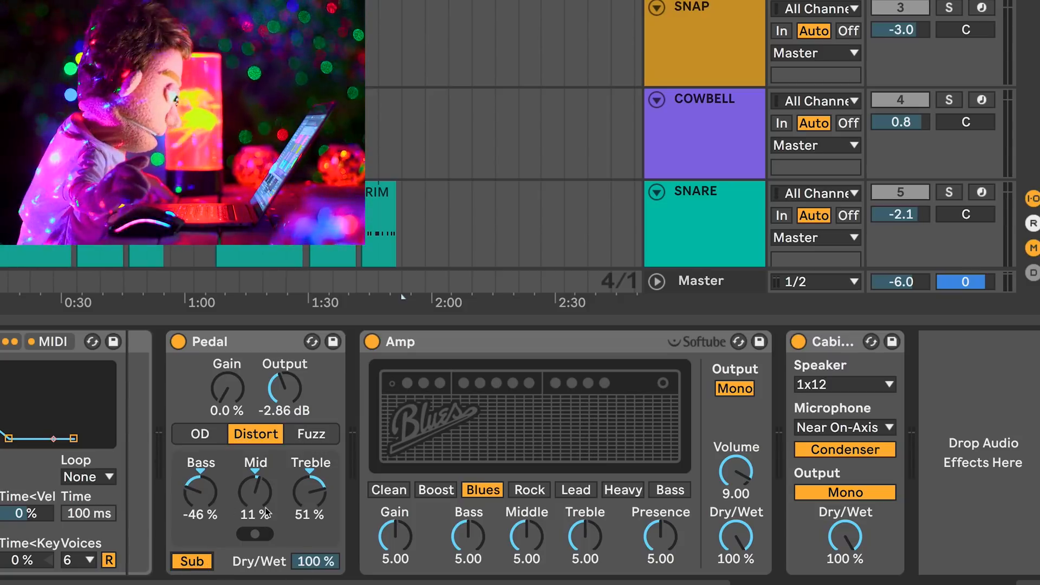
# Step: Raise Amp Gain to 5.48 and put the Pedal back on OD
pyautogui.rightClick(211, 342)
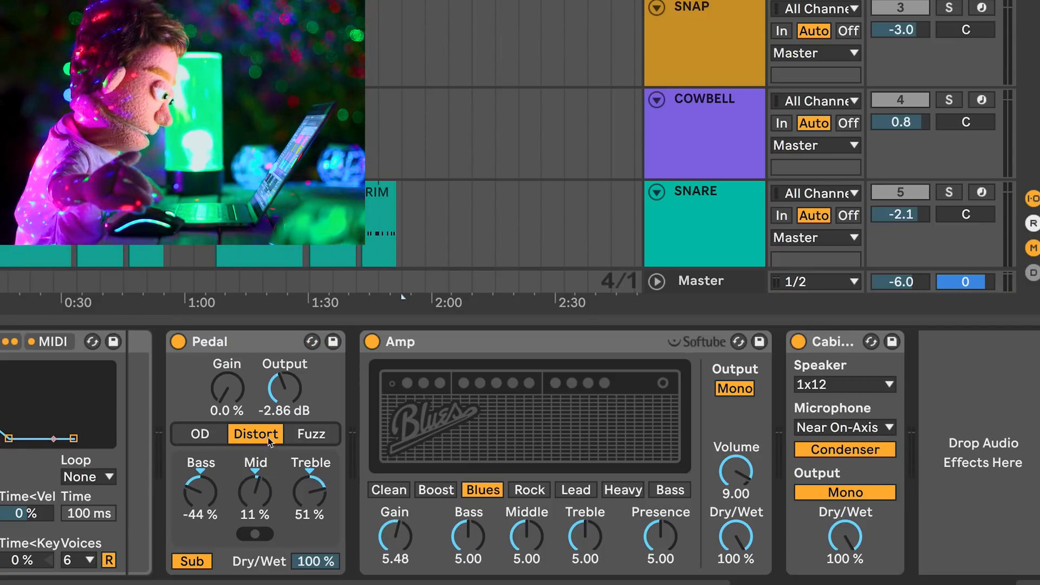
pyautogui.click(199, 434)
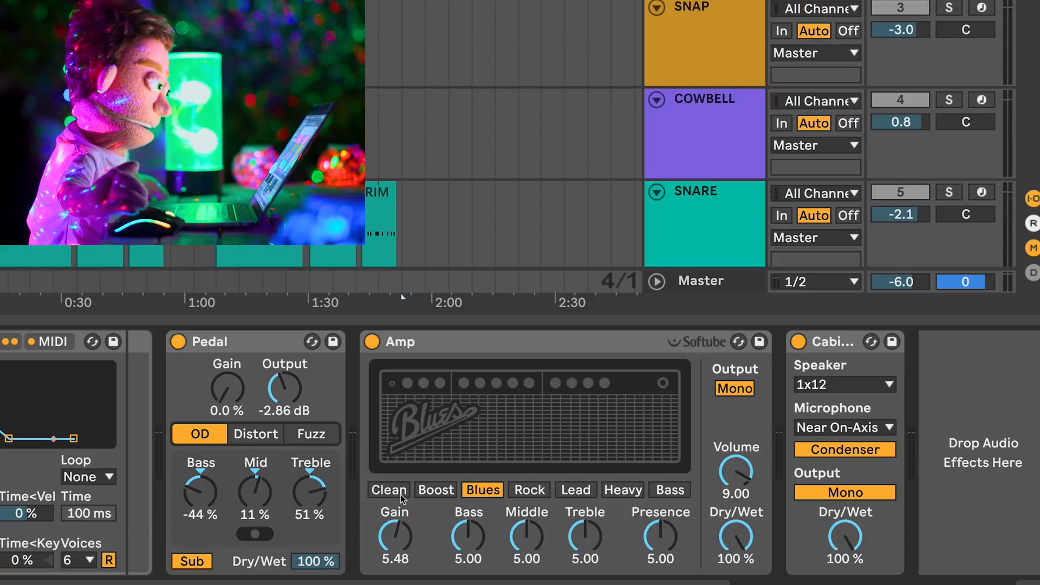
# Step: Audition the Clean, Boost, Rock, Lead and Bass amp models, ending on Blues
pyautogui.click(388, 489)
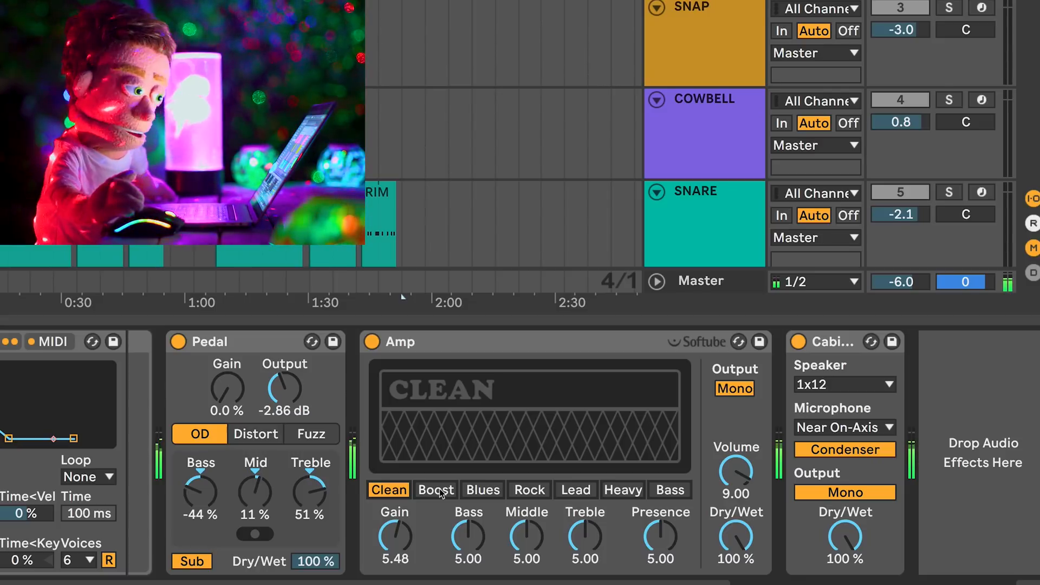
pyautogui.click(435, 489)
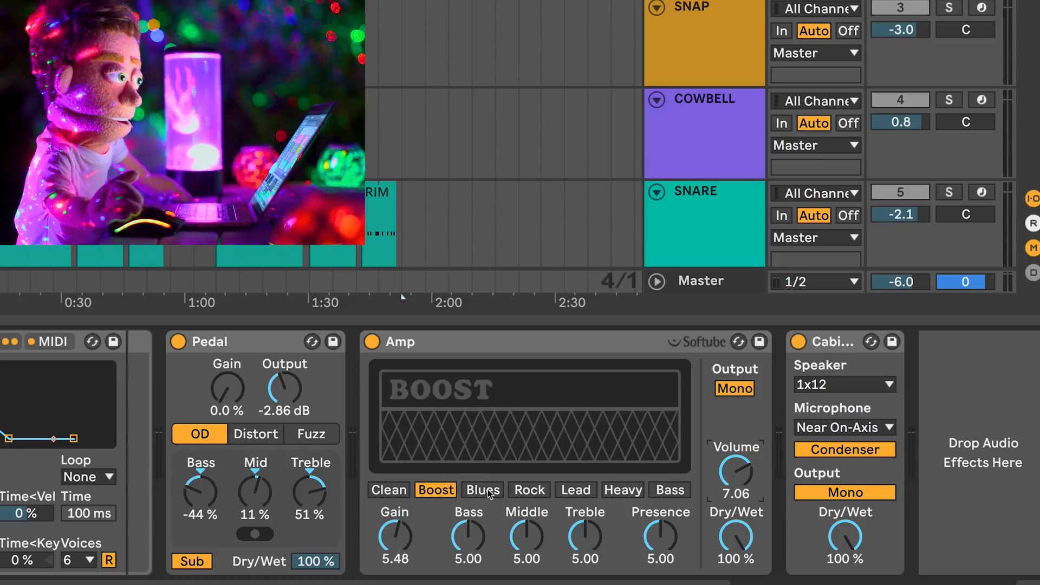
pyautogui.click(481, 490)
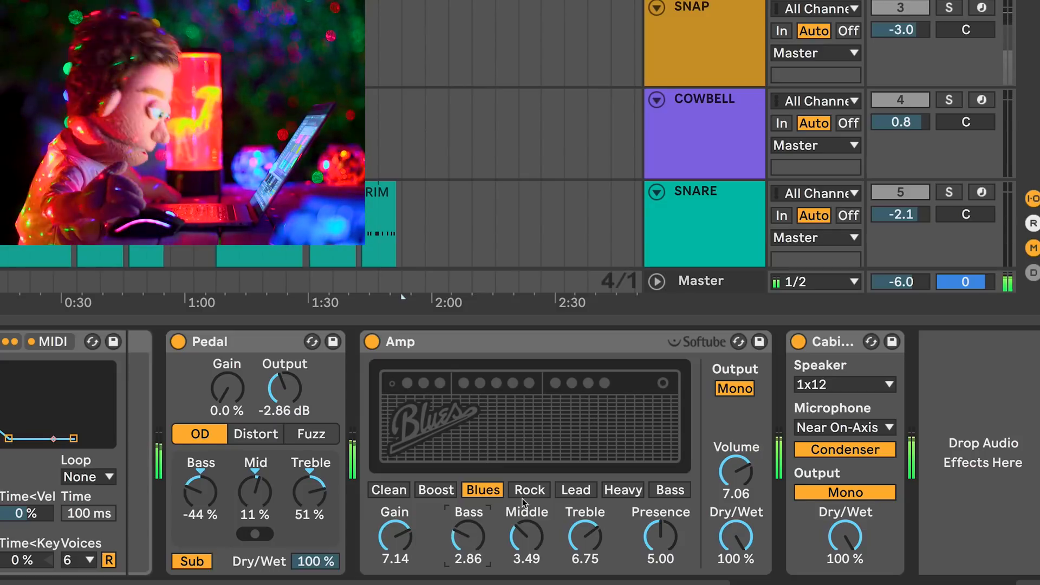
pyautogui.click(529, 490)
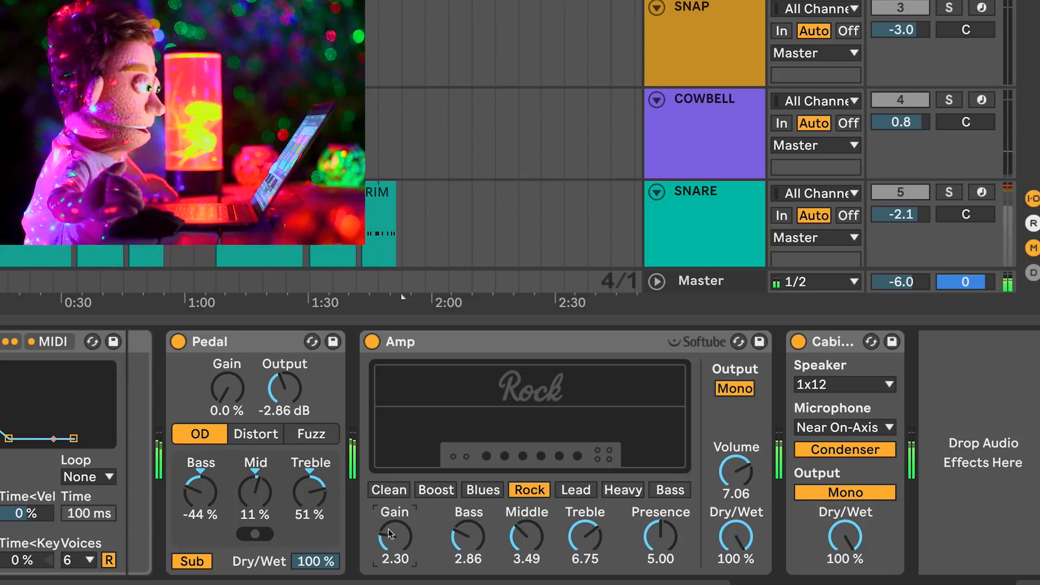
pyautogui.click(574, 490)
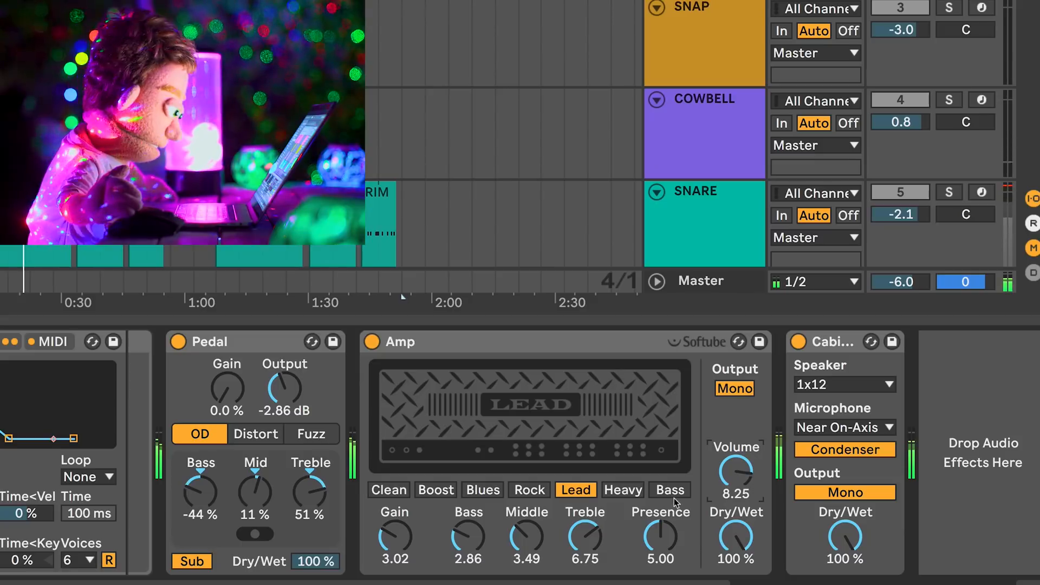
pyautogui.click(621, 489)
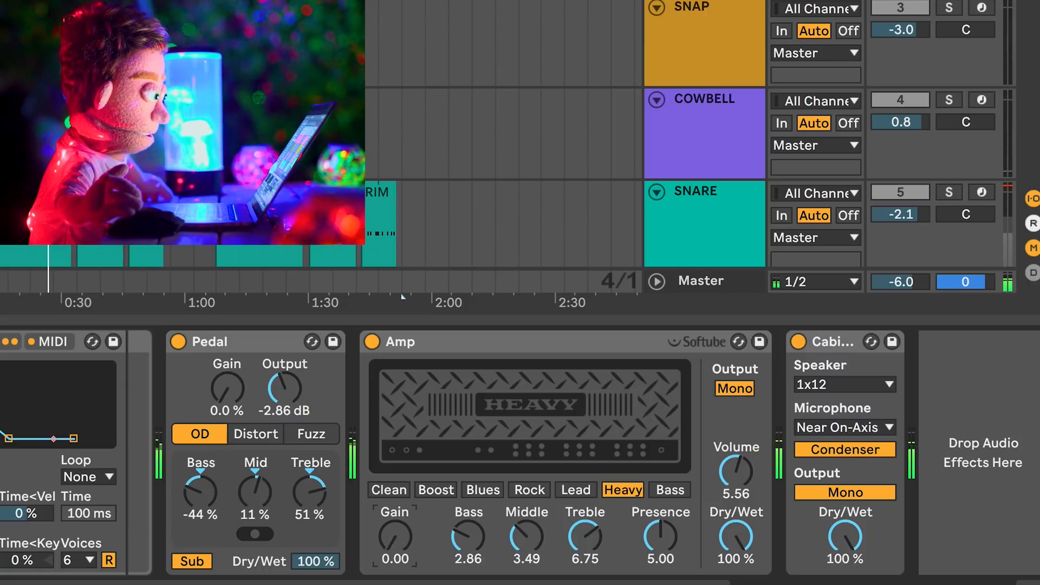
pyautogui.click(669, 490)
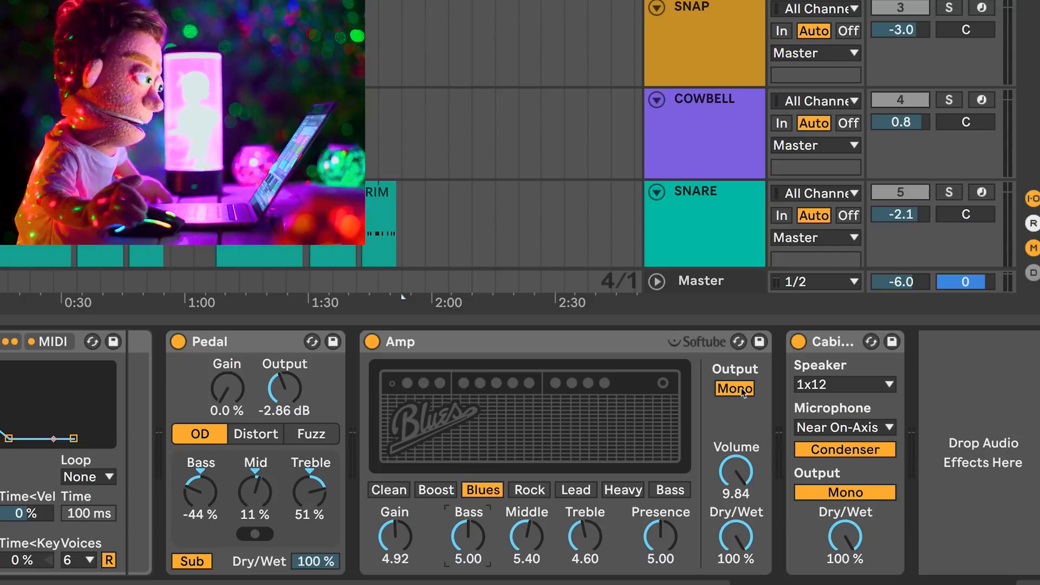
# Step: Switch the Amp and Cabinet outputs from Mono to Dual
pyautogui.click(734, 388)
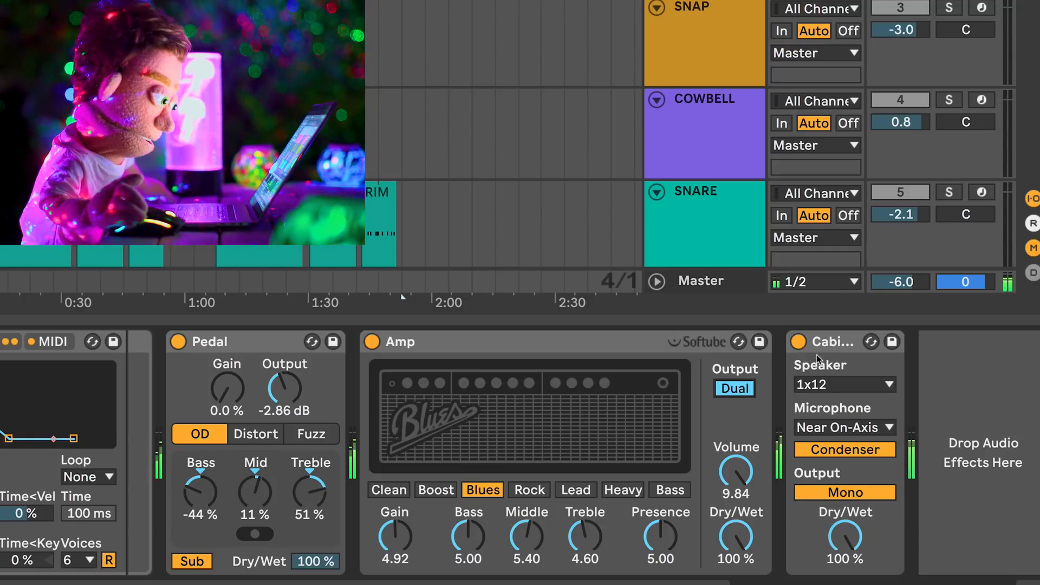
pyautogui.click(844, 492)
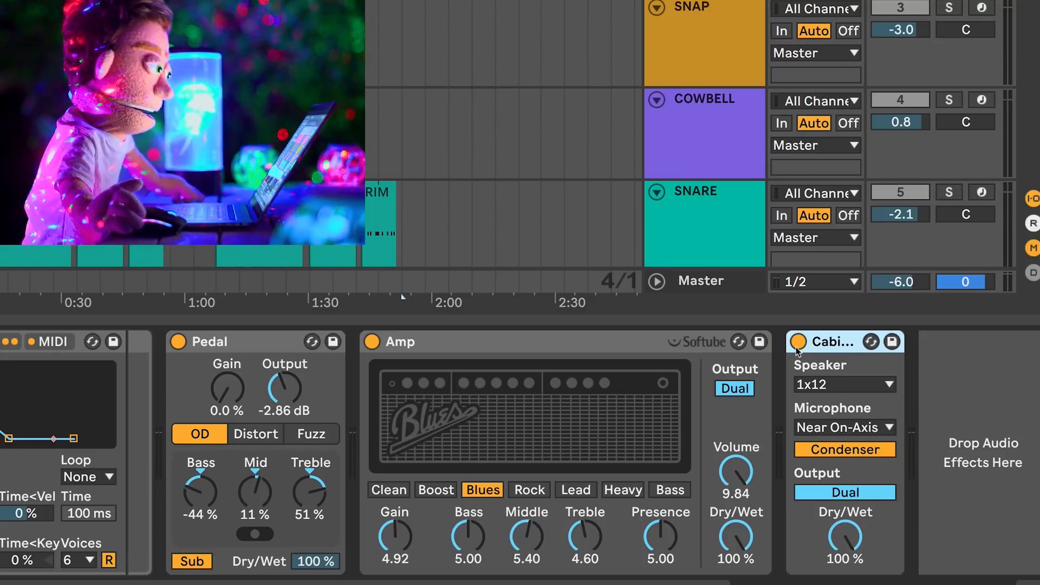
pyautogui.click(797, 342)
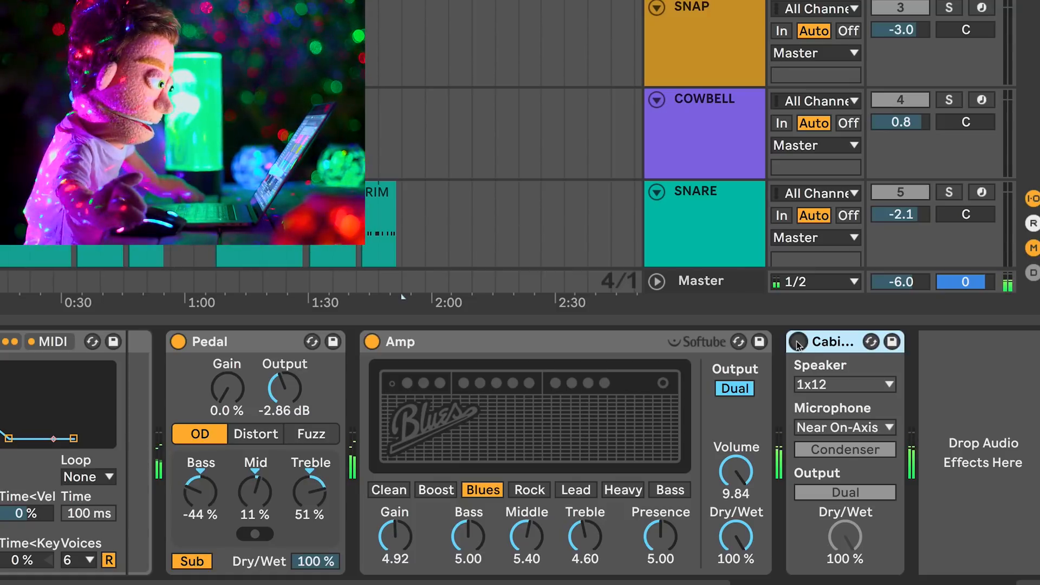
pyautogui.click(794, 342)
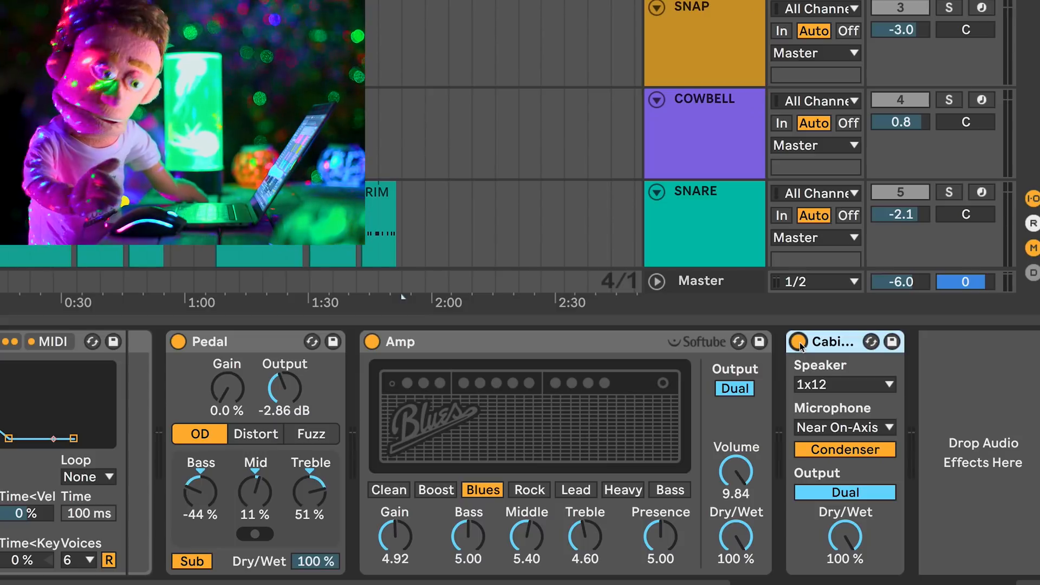
pyautogui.click(844, 384)
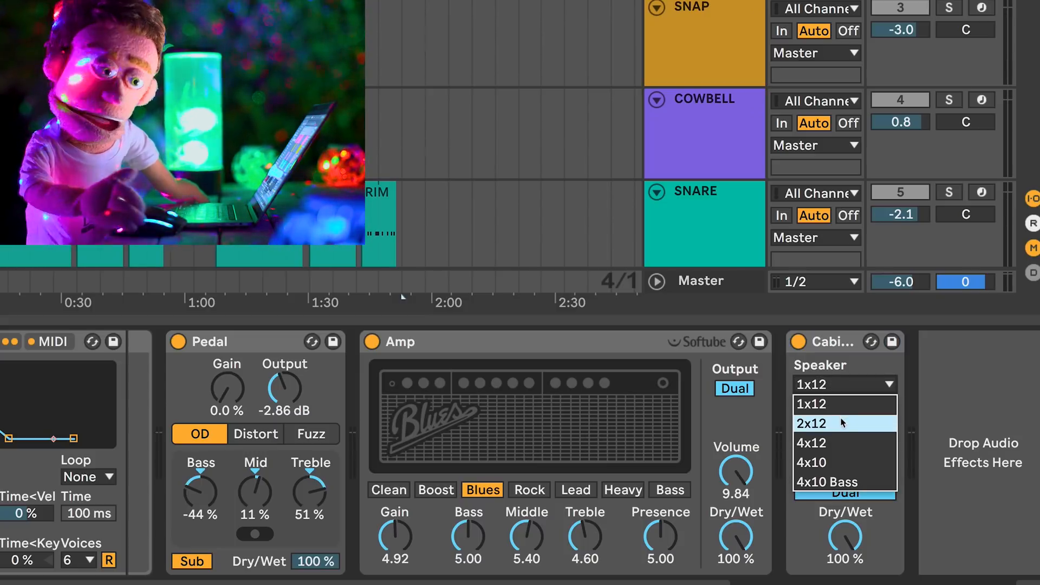
# Step: Try a 2x12 enclosure, then set the Cabinet speaker to 4x12
pyautogui.click(811, 423)
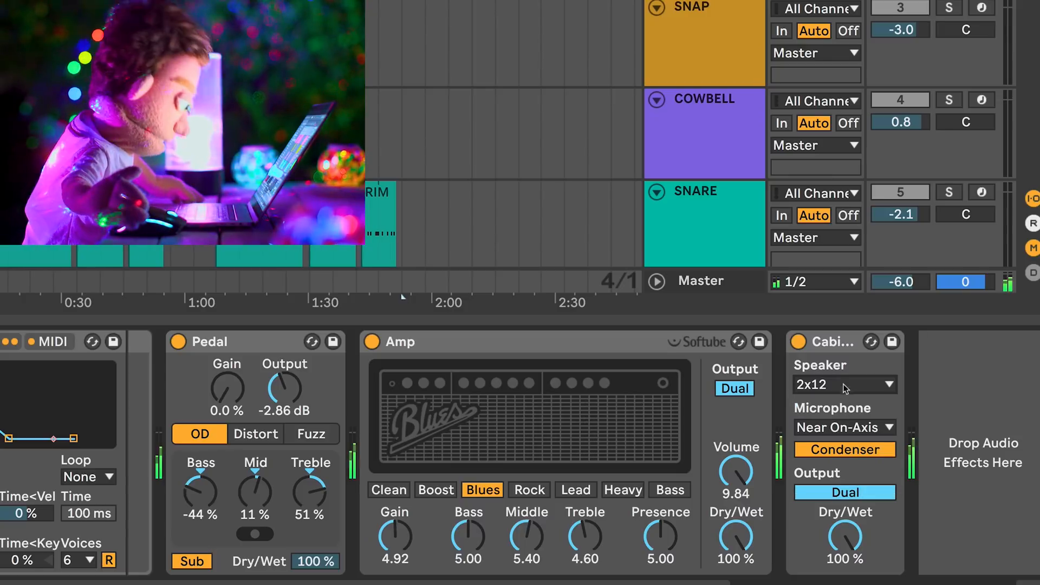
pyautogui.click(844, 384)
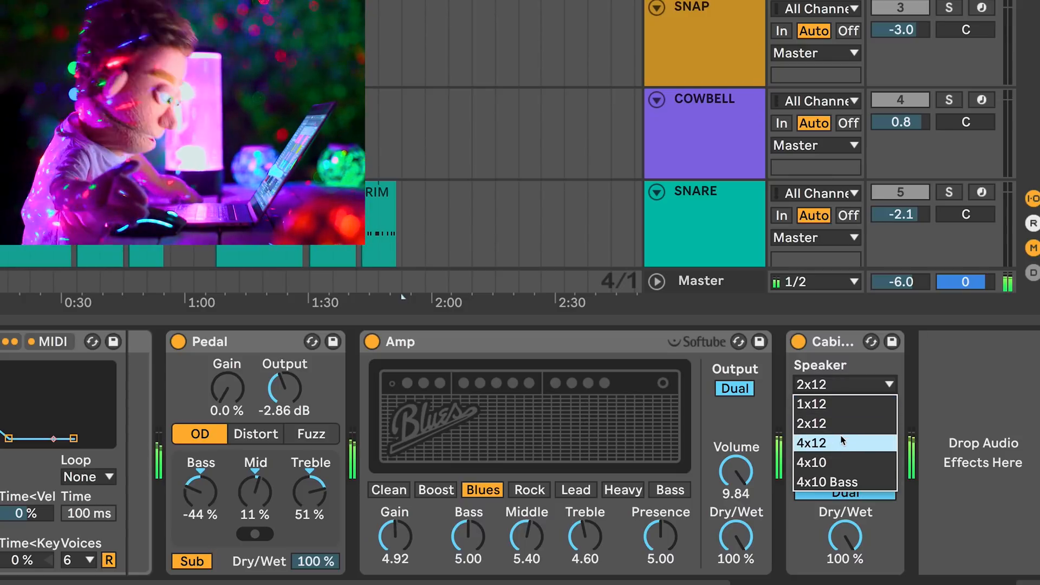
pyautogui.click(812, 443)
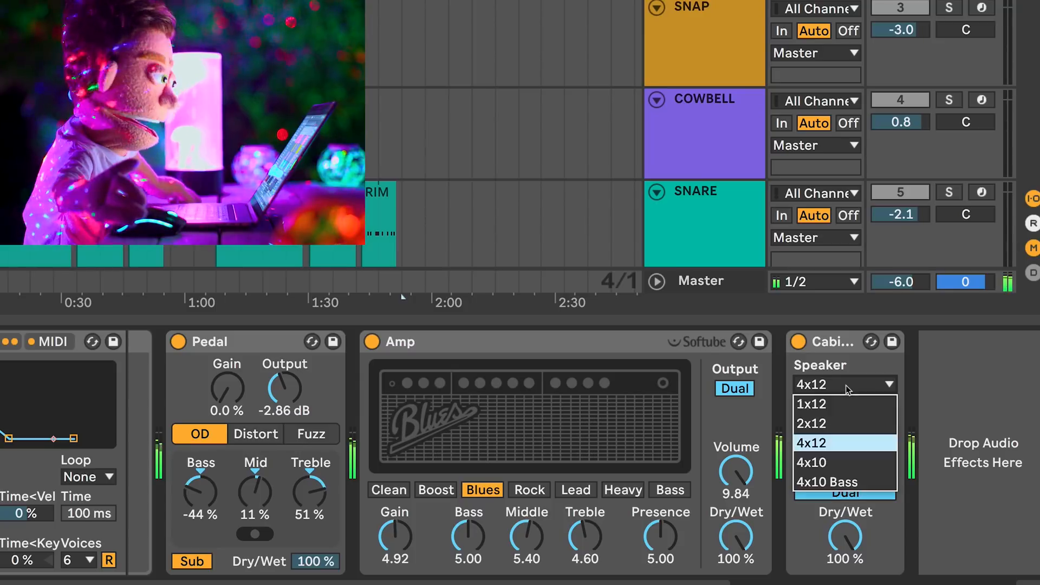
pyautogui.click(844, 426)
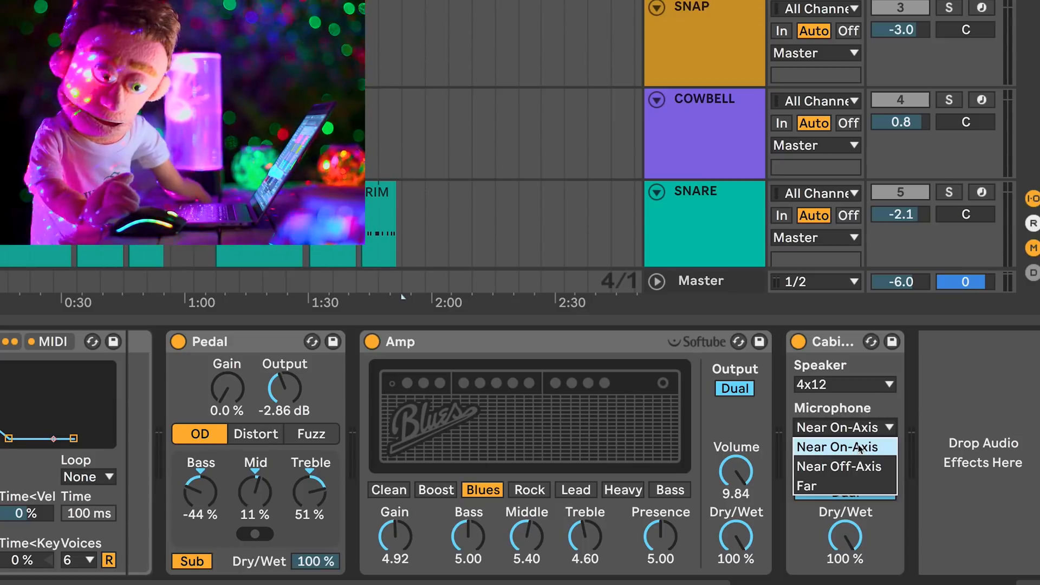
pyautogui.moveTo(845, 467)
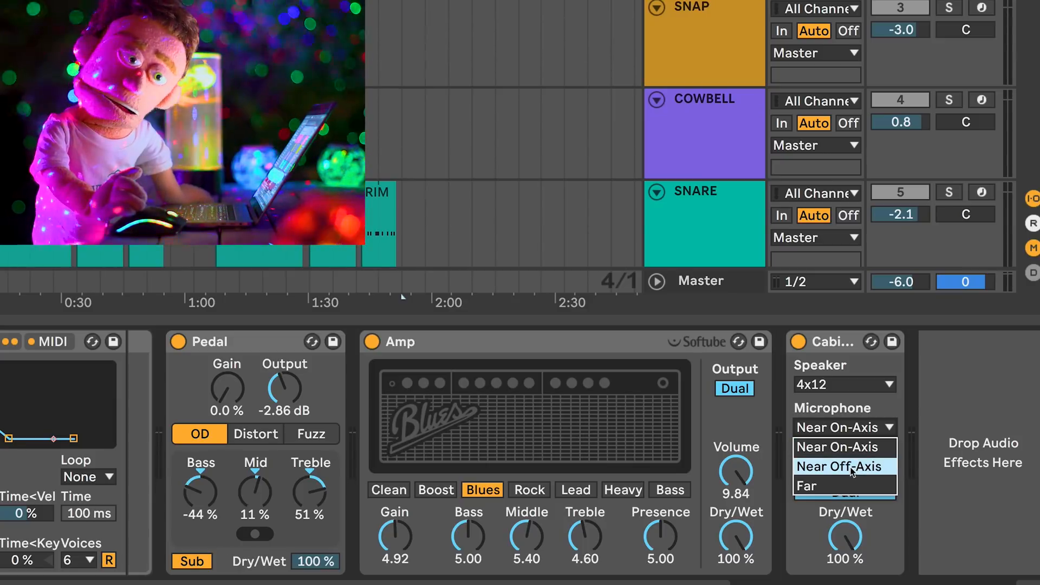
# Step: Audition Near Off-Axis, Near On-Axis and Far microphone positions on the Cabinet
pyautogui.click(841, 467)
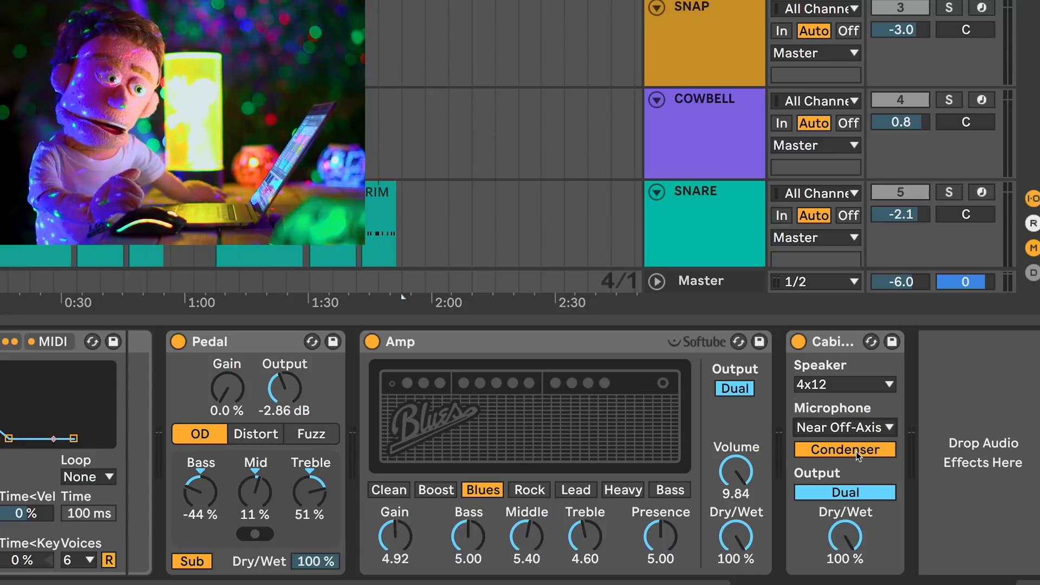
pyautogui.click(844, 427)
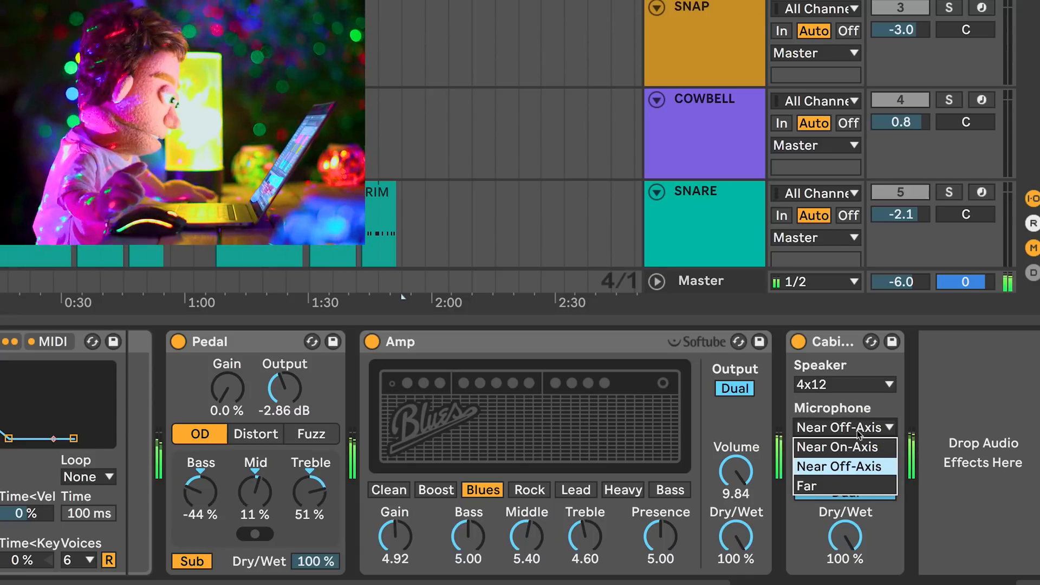
pyautogui.click(837, 446)
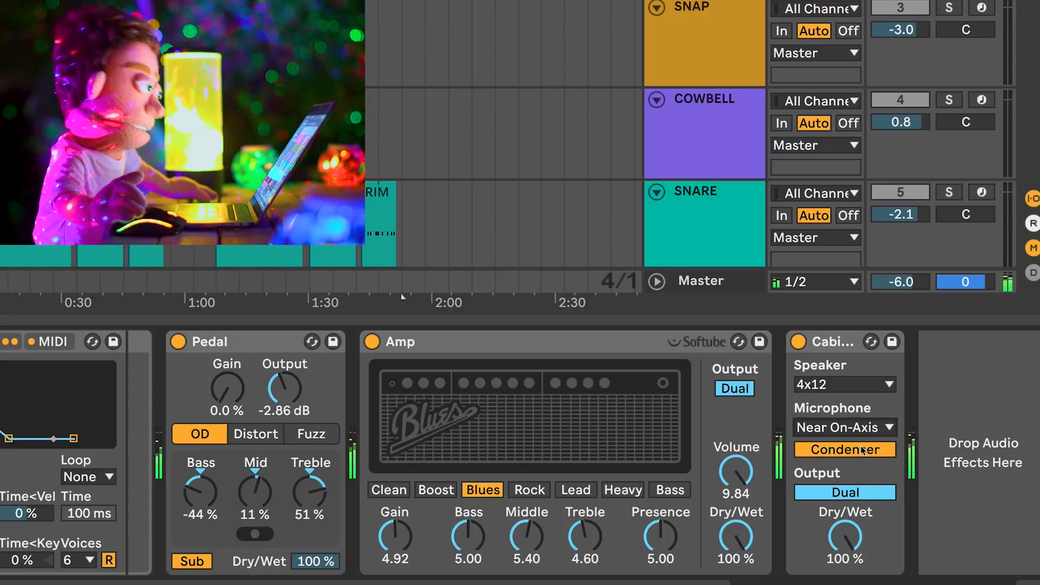
pyautogui.click(844, 427)
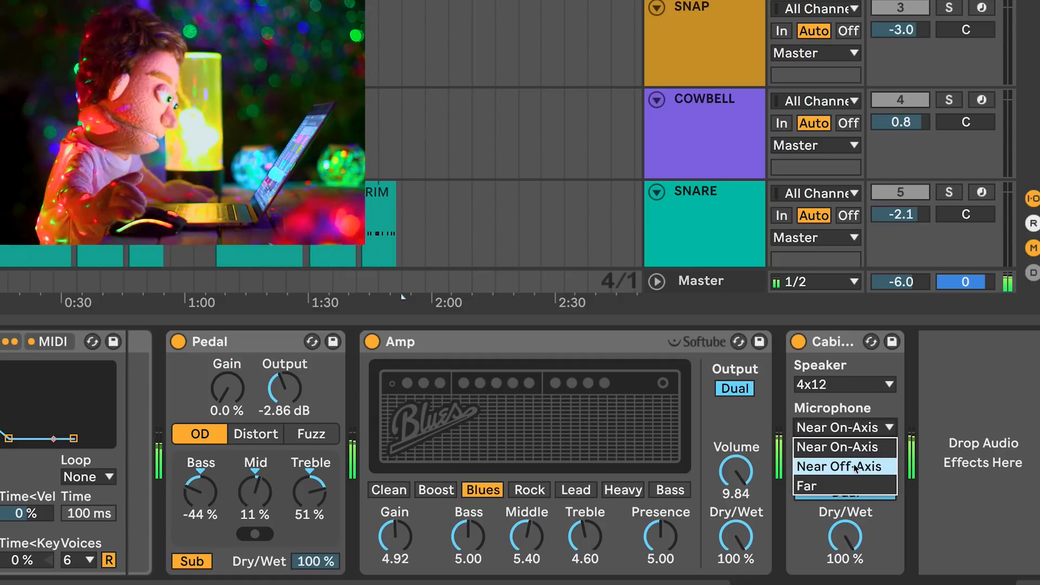
pyautogui.click(843, 466)
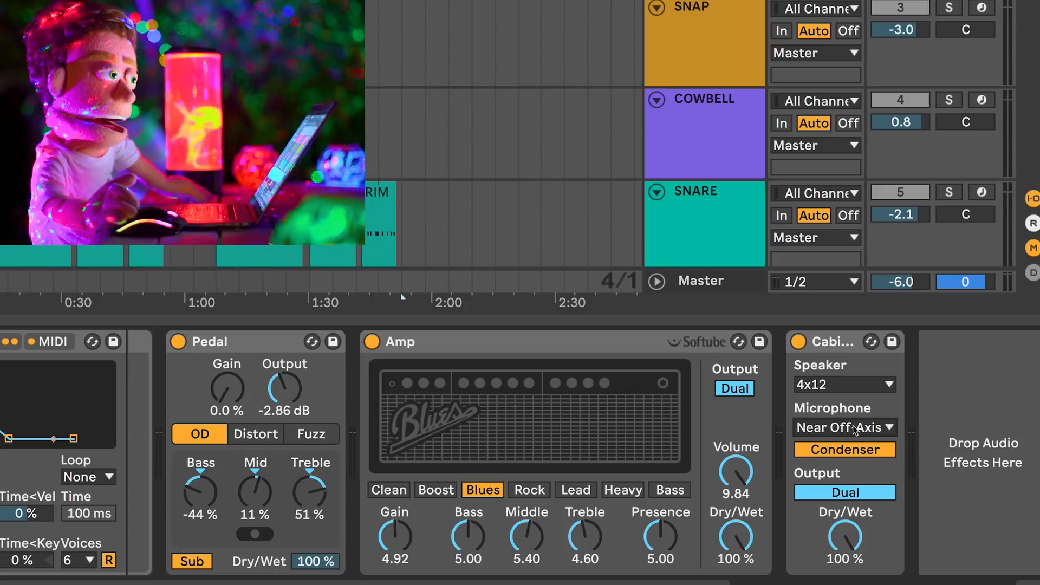
pyautogui.click(842, 427)
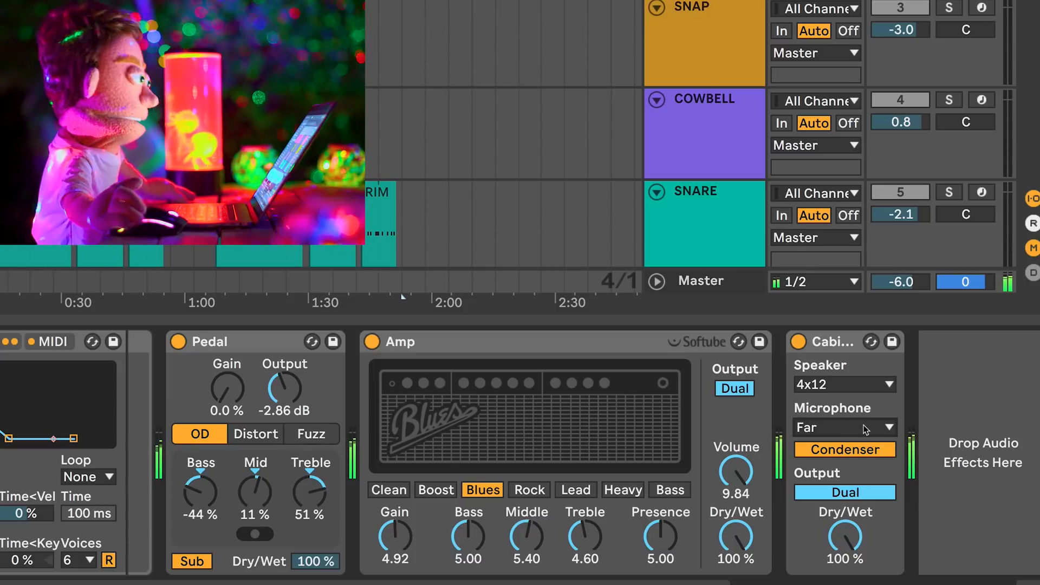
# Step: Compare Dynamic and Condenser mic types and settle on Near On-Axis
pyautogui.click(844, 449)
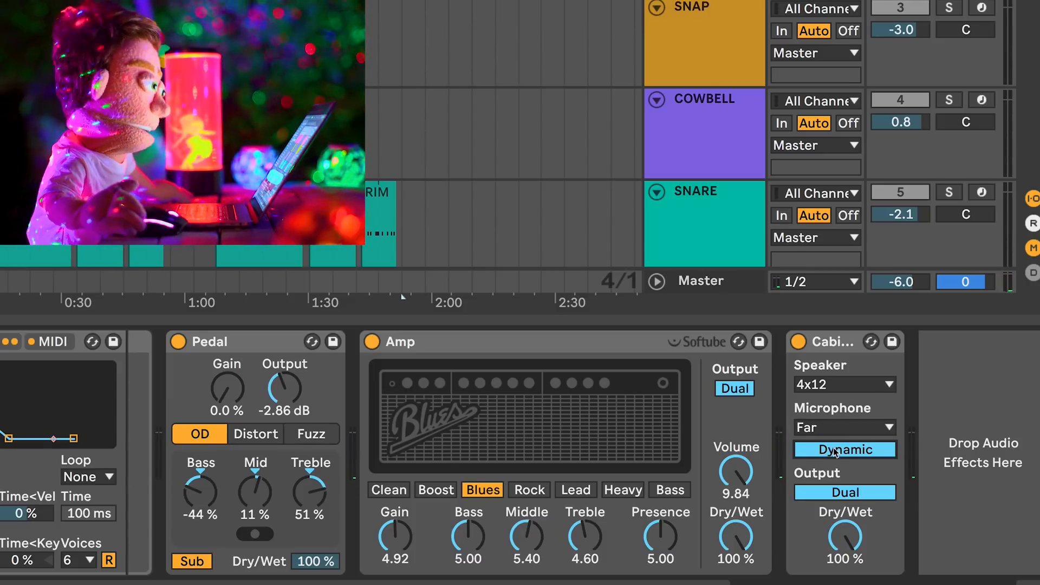
pyautogui.click(845, 449)
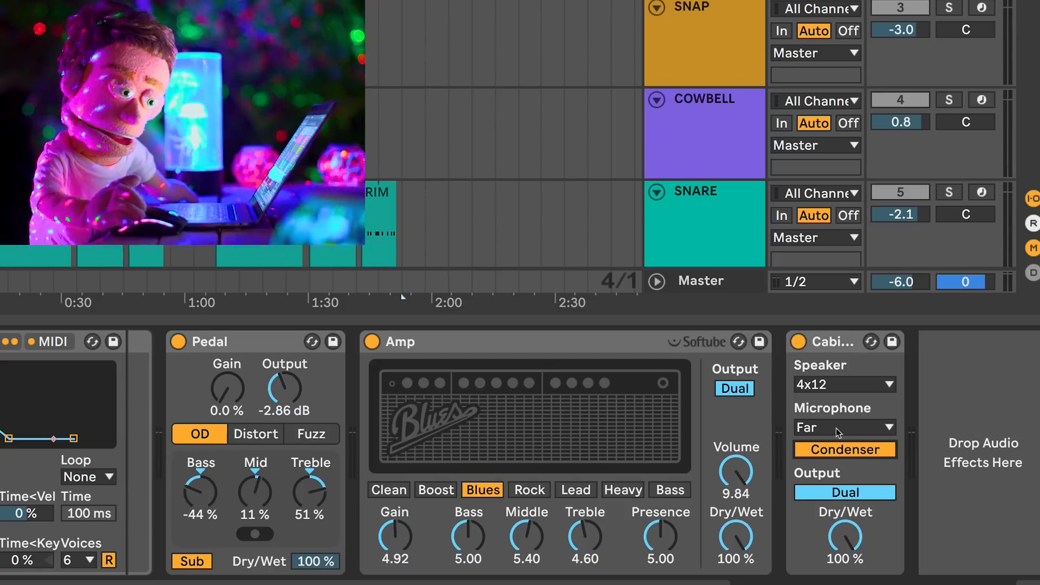
pyautogui.click(844, 426)
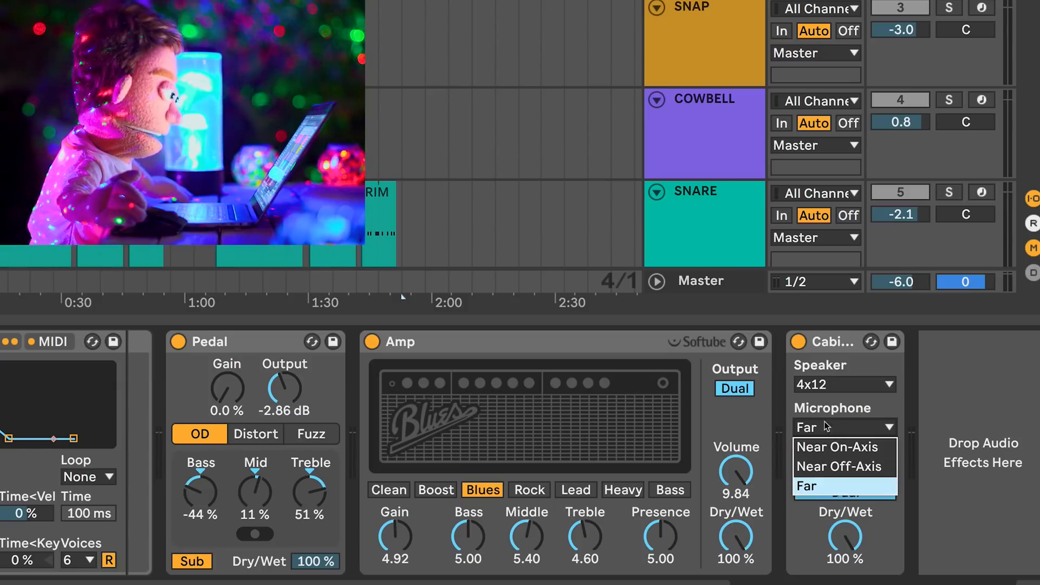
pyautogui.moveTo(844, 446)
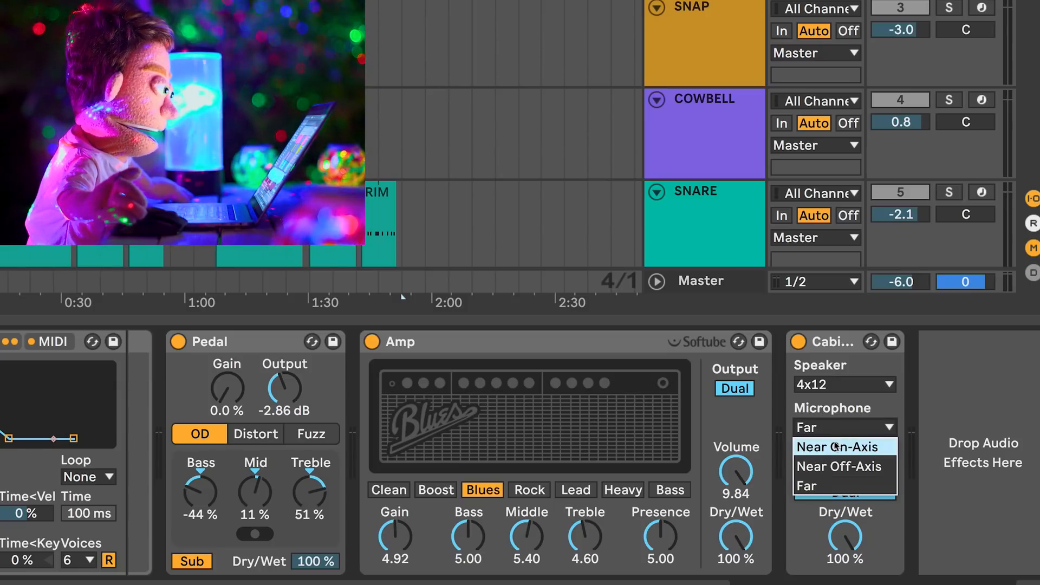
pyautogui.click(840, 446)
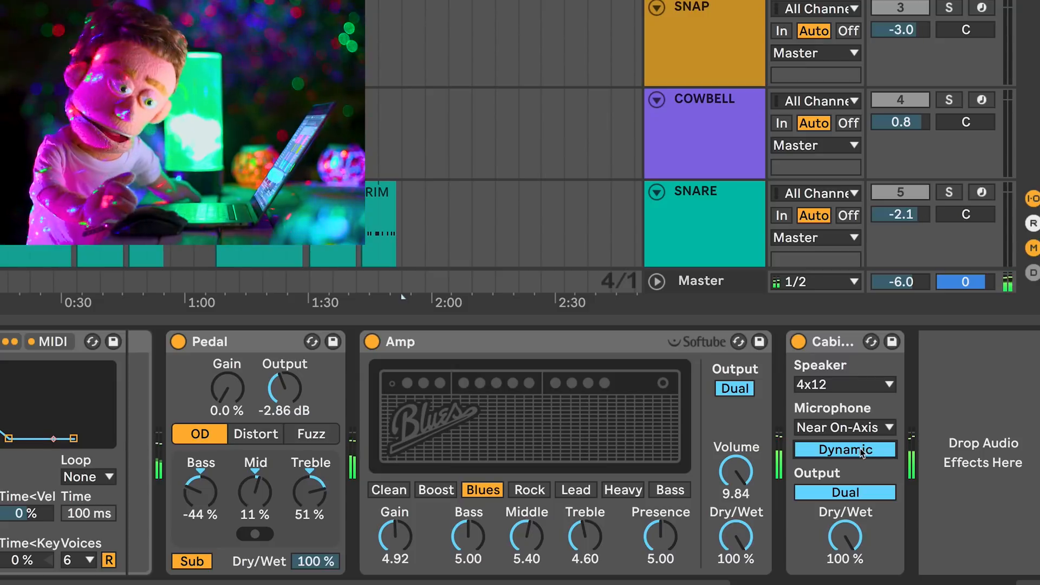
pyautogui.moveTo(388, 421)
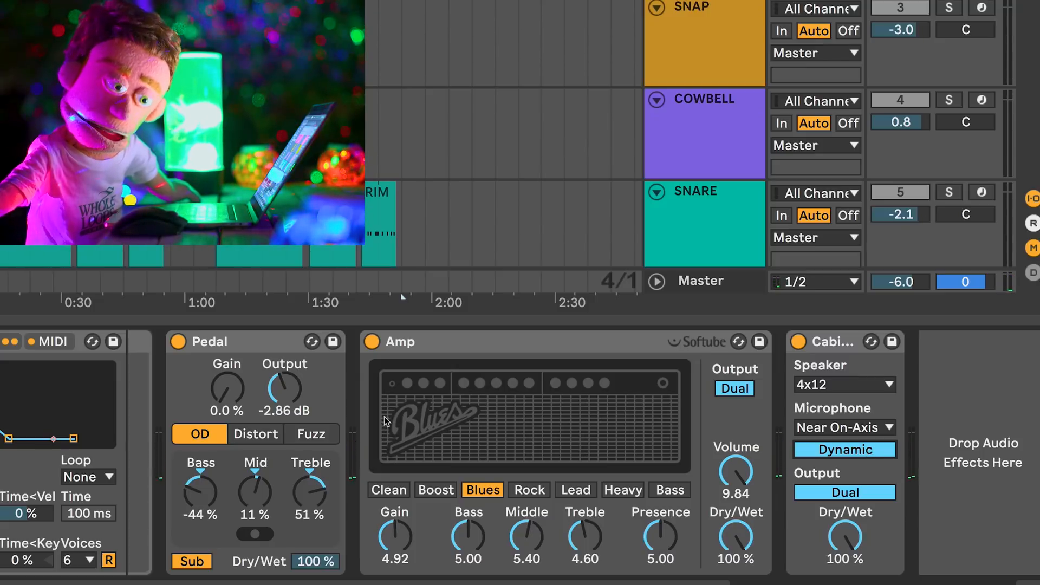
# Step: Flip the Cabinet's Dynamic/Condenser mic toggle twice, leaving it Dynamic
pyautogui.click(844, 449)
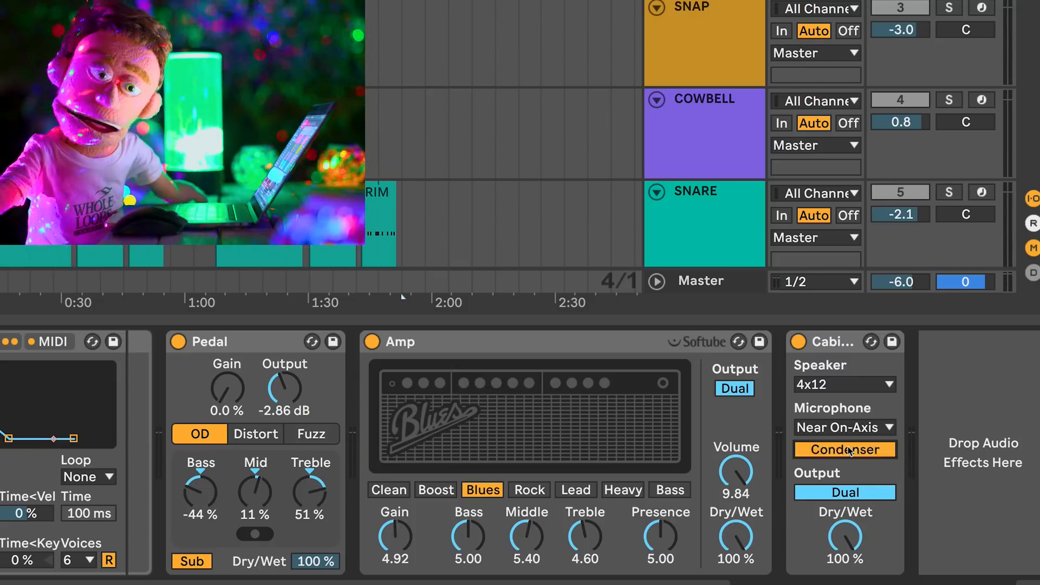
pyautogui.click(845, 449)
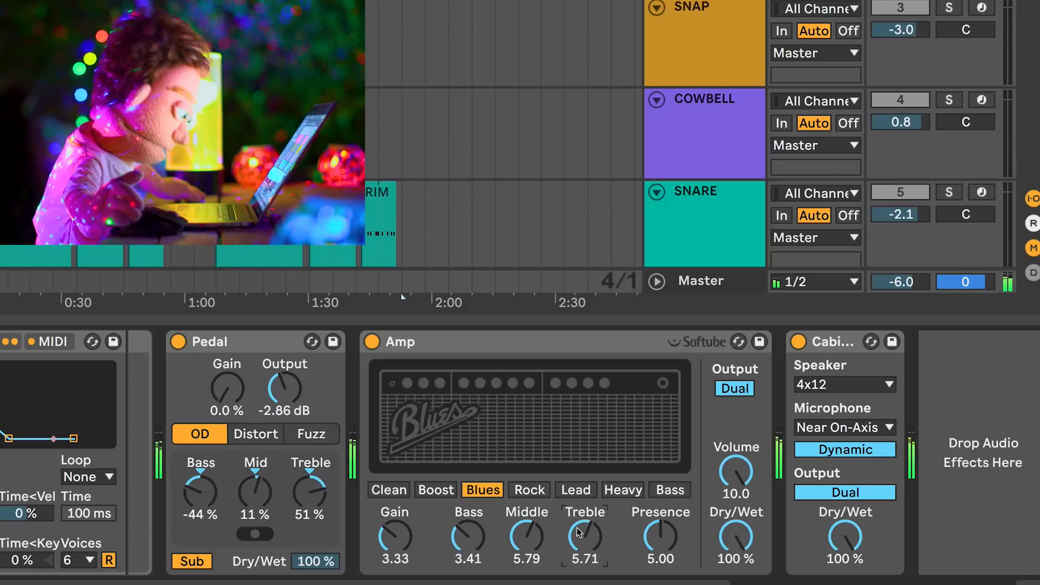
pyautogui.moveTo(861, 331)
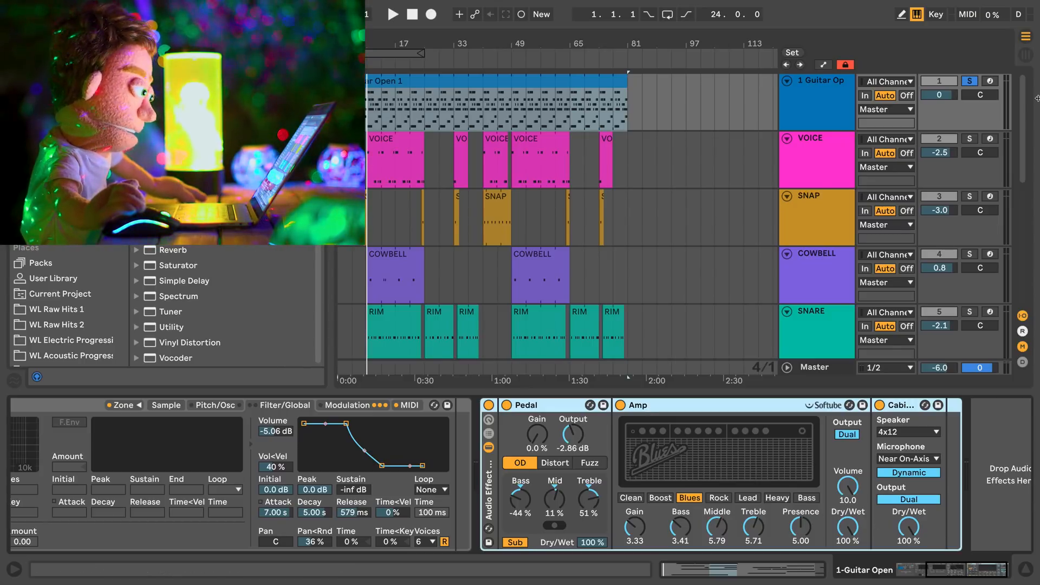
# Step: Select the VOICE track and bypass its copied Pedal–Amp–Cabinet rack
pyautogui.click(969, 139)
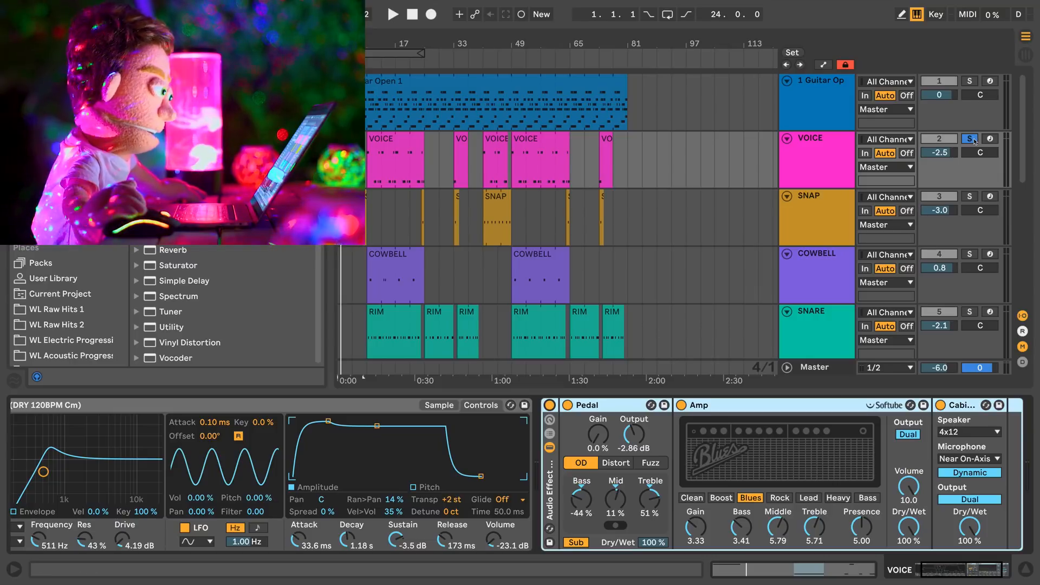
pyautogui.click(969, 139)
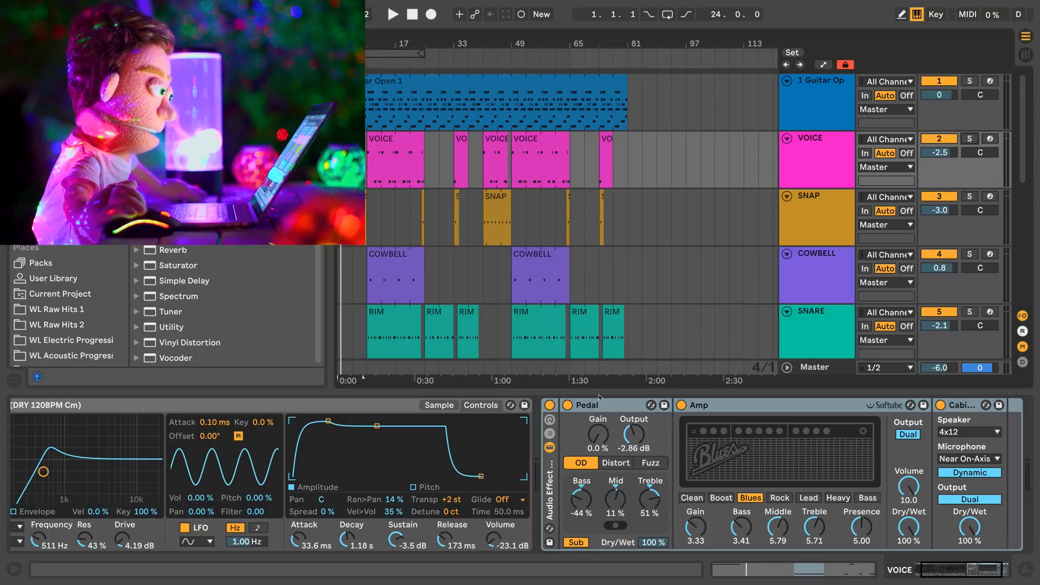
pyautogui.click(392, 14)
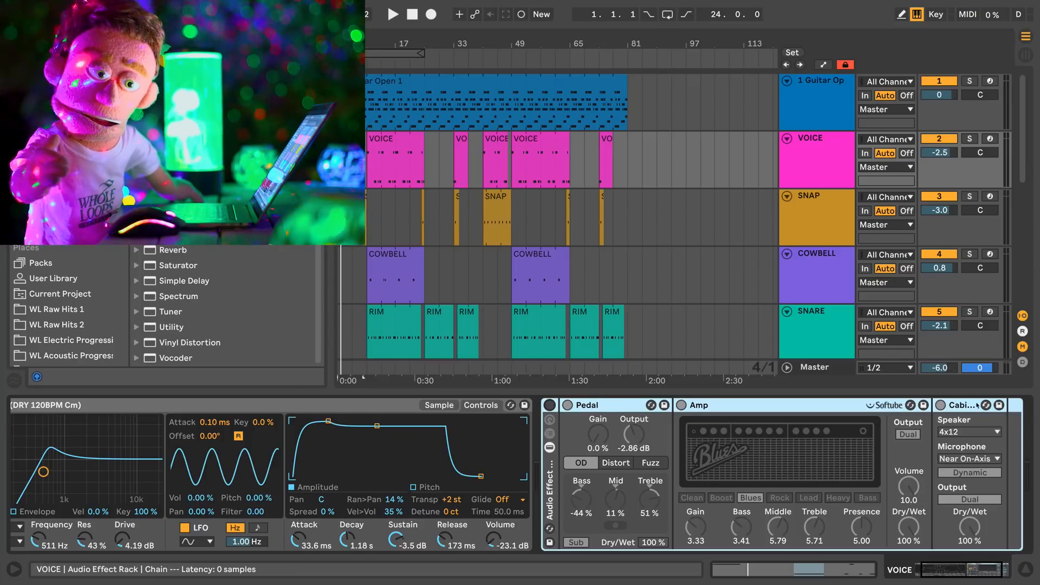
# Step: Re-enable the VOICE rack, lower the Pedal's bass, and switch the Amp to Clean
pyautogui.click(392, 14)
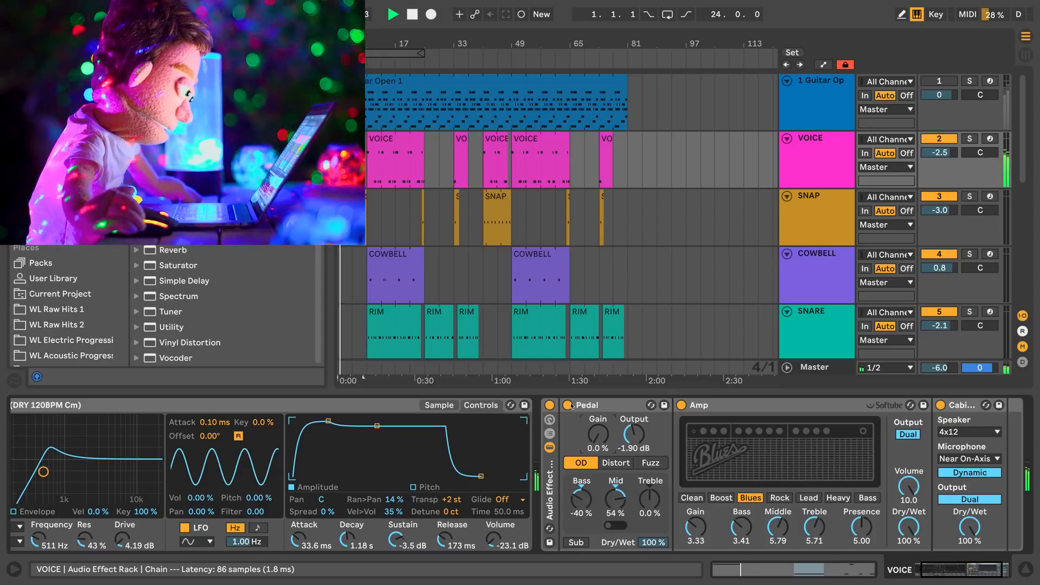
pyautogui.click(570, 405)
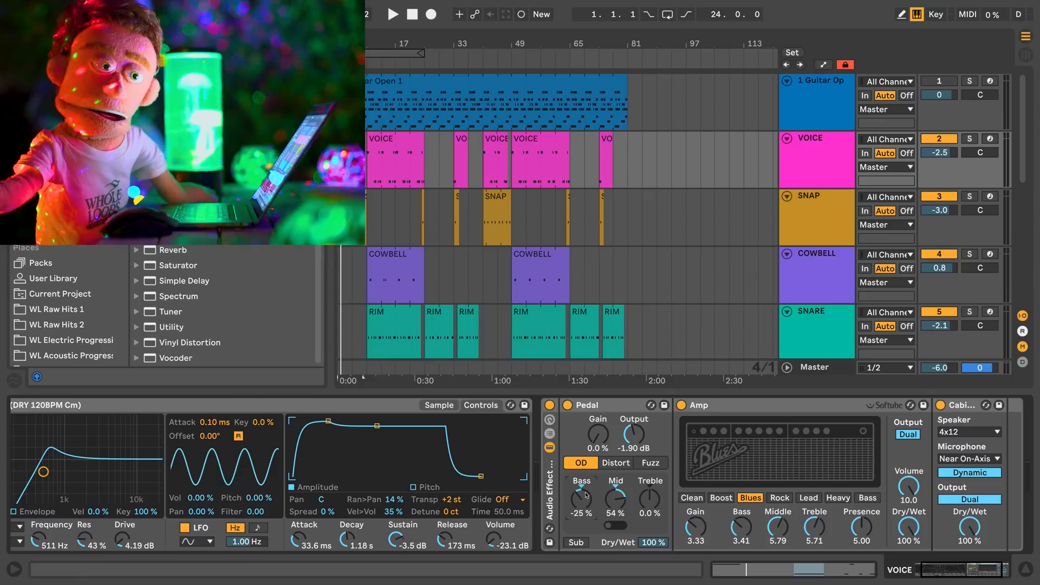
pyautogui.click(392, 14)
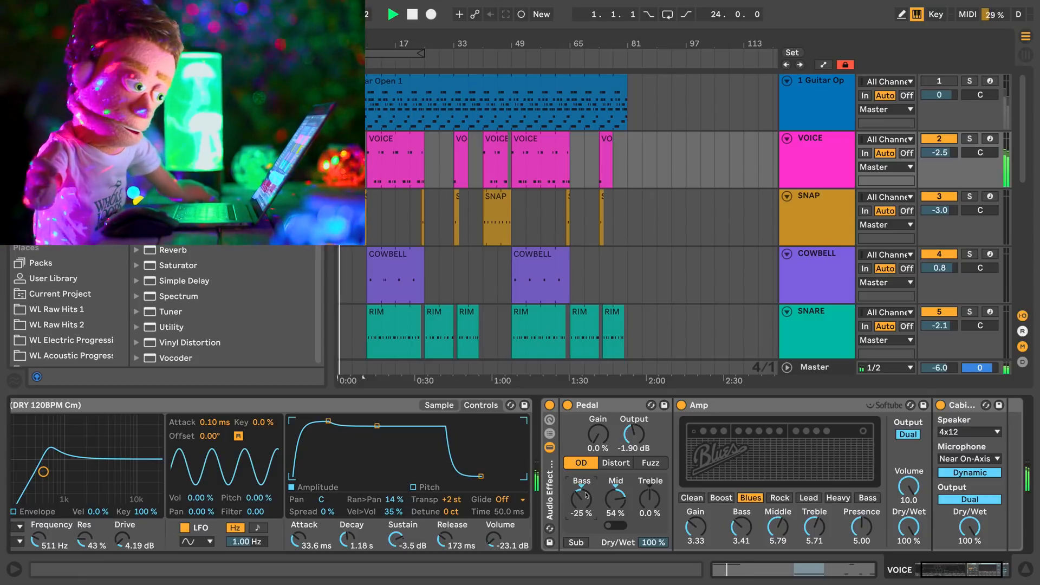
pyautogui.click(691, 497)
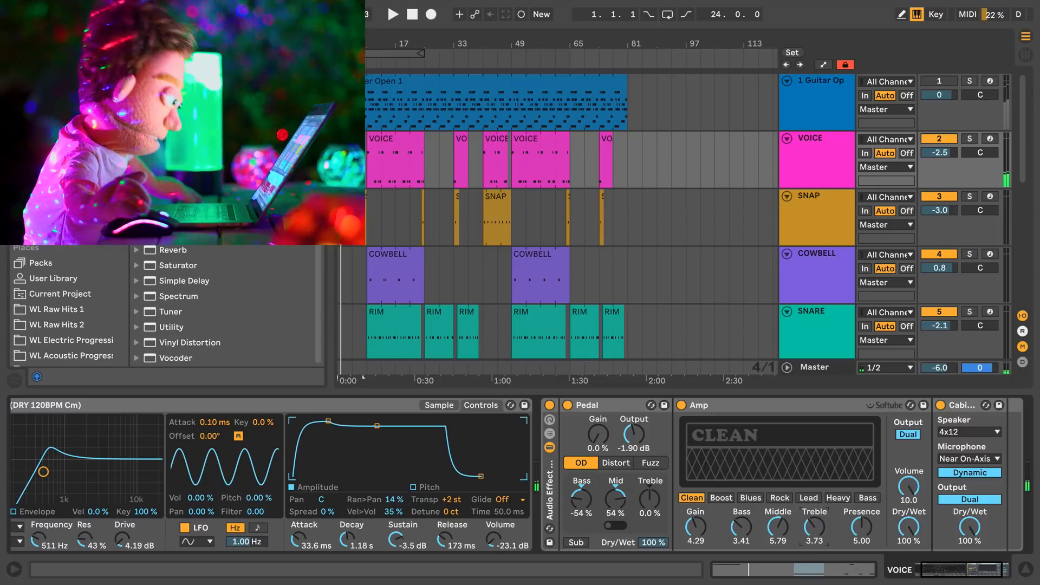
# Step: Audition the Boost, Heavy and Blues amp models, then settle back on Clean
pyautogui.click(720, 497)
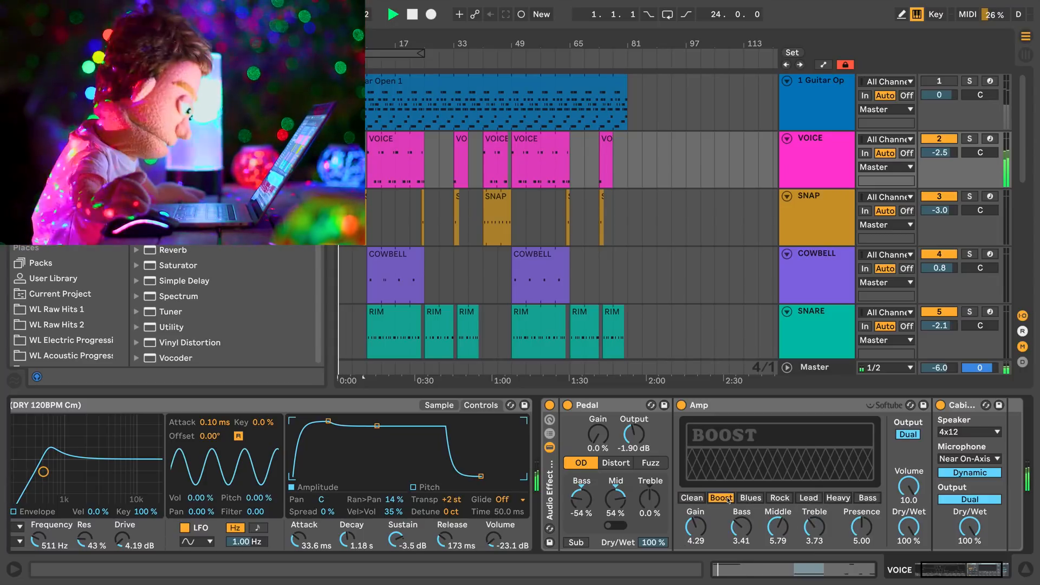
pyautogui.click(690, 497)
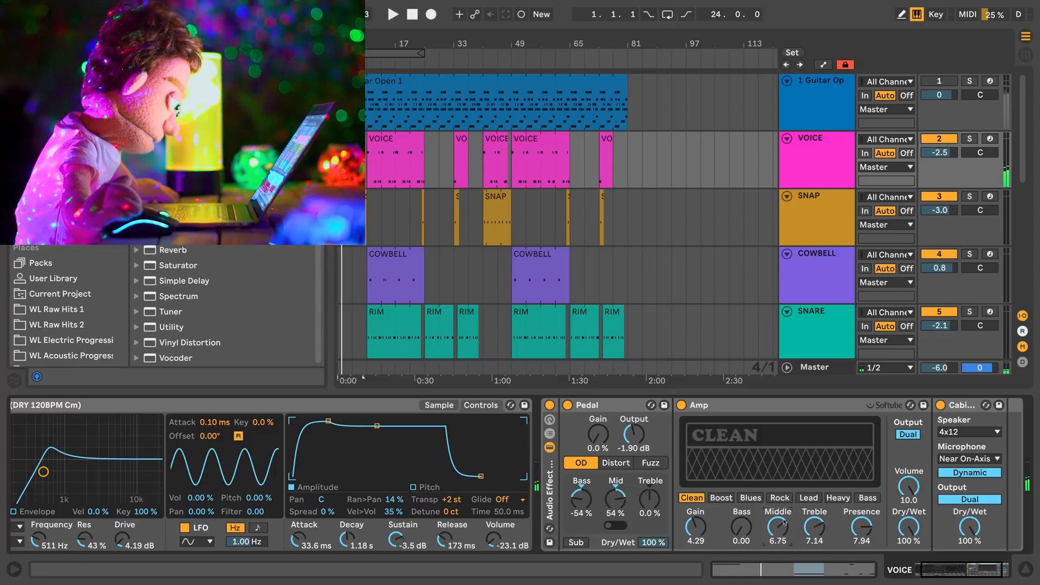
pyautogui.click(837, 497)
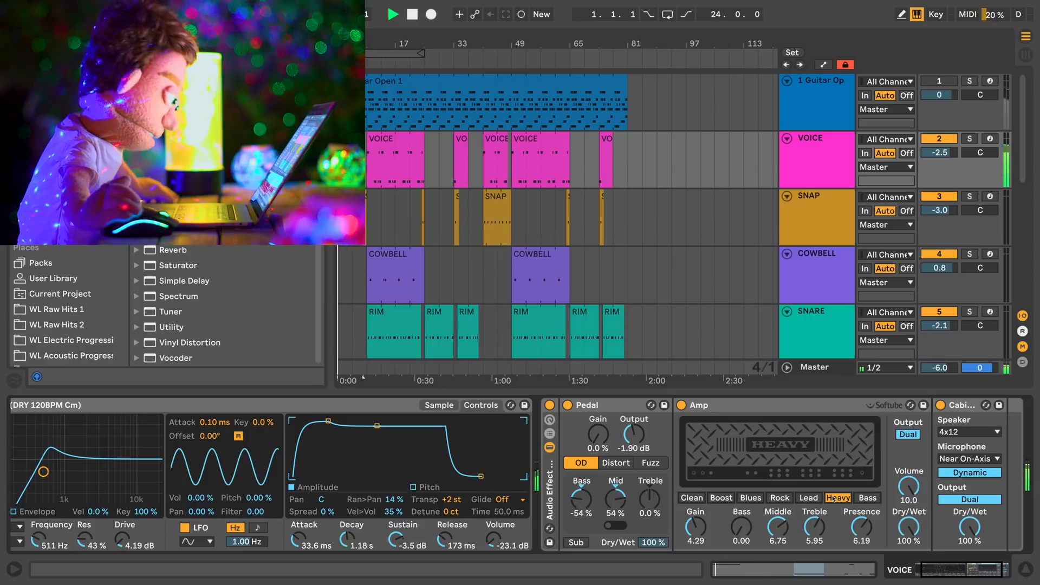
pyautogui.click(750, 497)
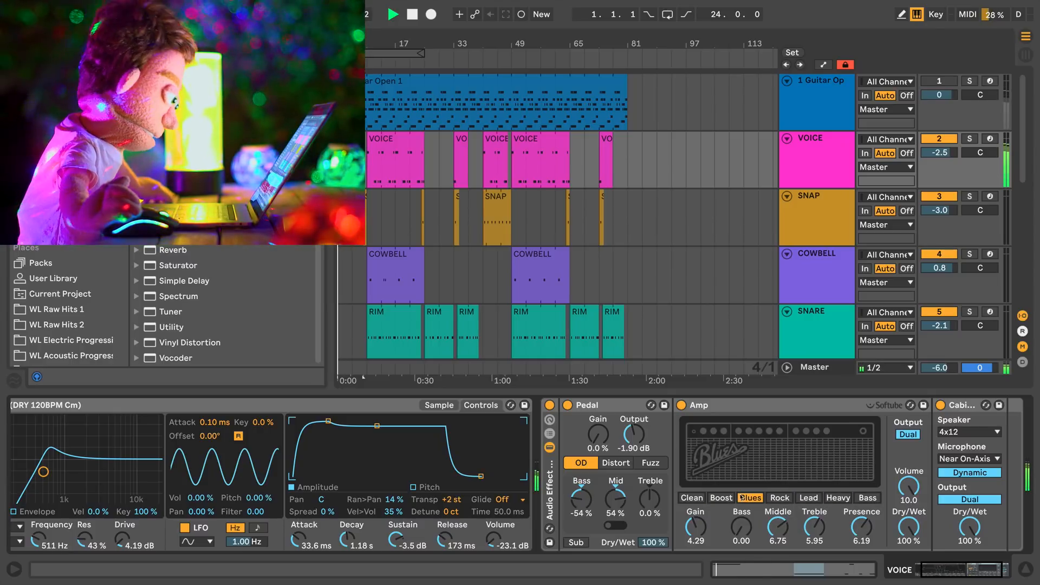
pyautogui.click(691, 497)
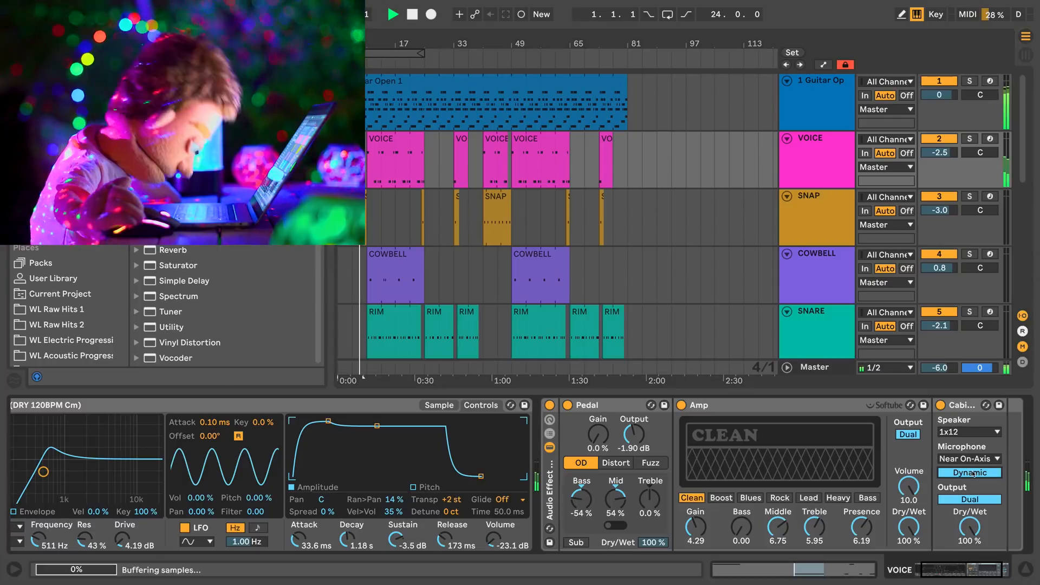
# Step: Set the Cabinet microphone to Far and change the speaker to 4x10
pyautogui.click(969, 472)
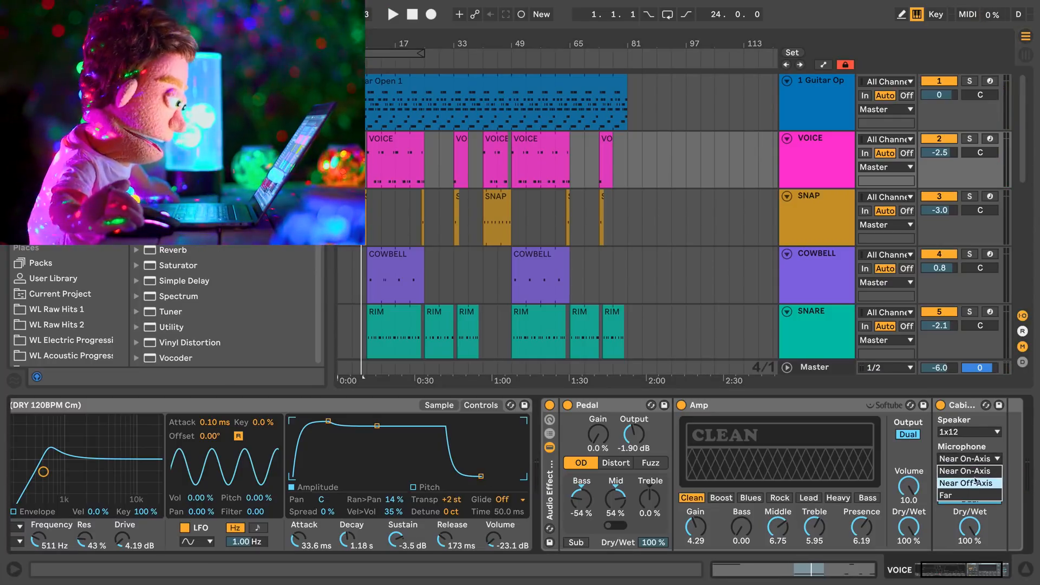
pyautogui.click(966, 495)
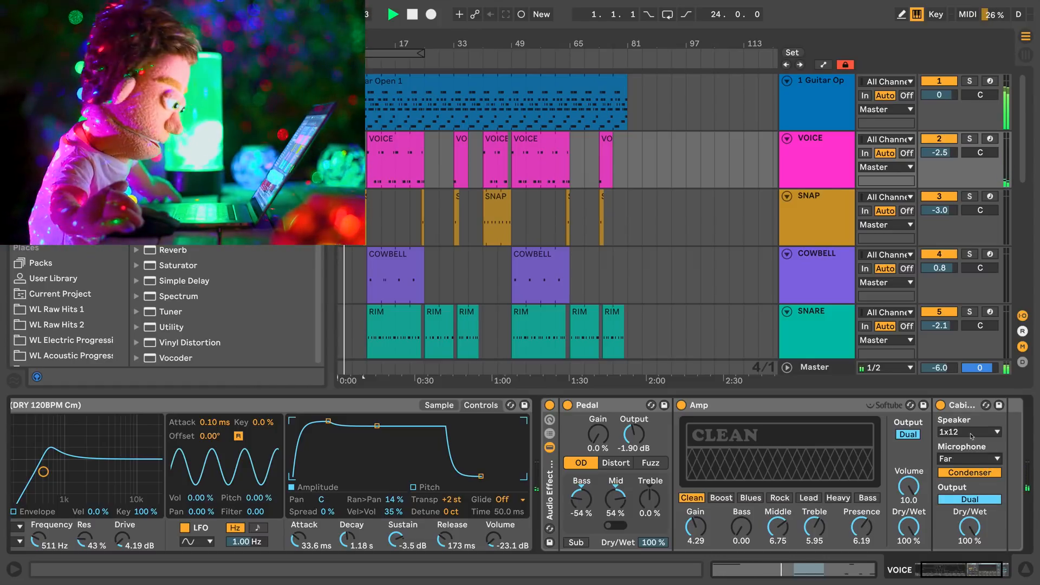
pyautogui.click(969, 432)
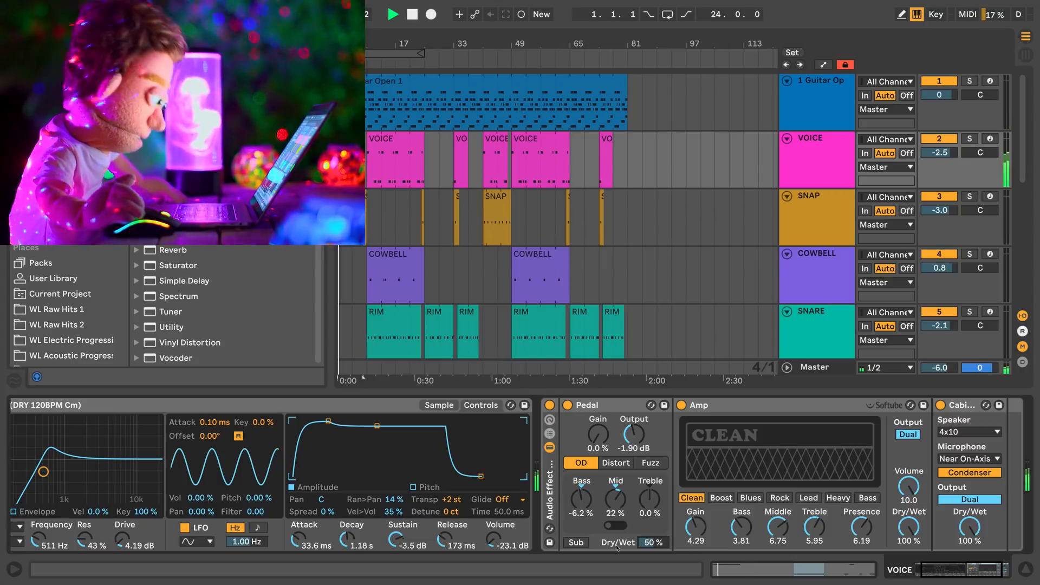
# Step: Bypass the VOICE amp rack and add a Reverb to the VOICE track
pyautogui.click(575, 541)
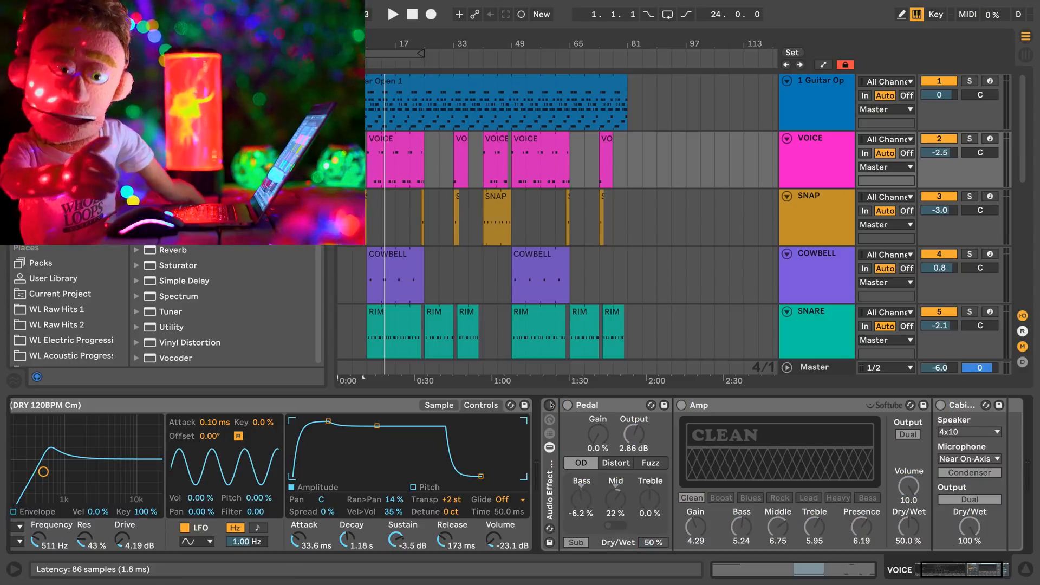
pyautogui.click(391, 14)
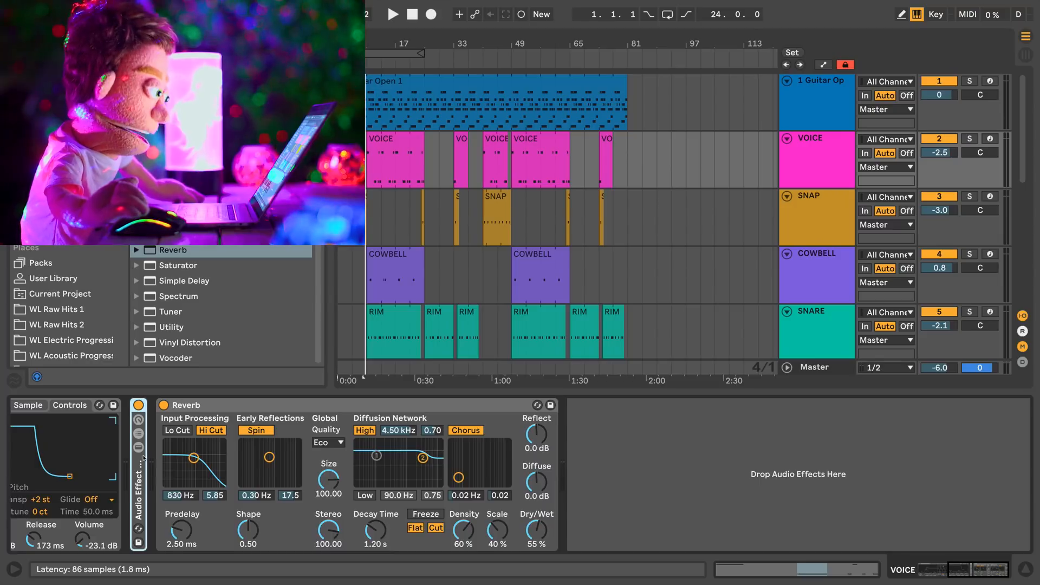
# Step: Make the Reverb fully wet with longer decay; set the Amp to Dual output and Bass
pyautogui.click(162, 404)
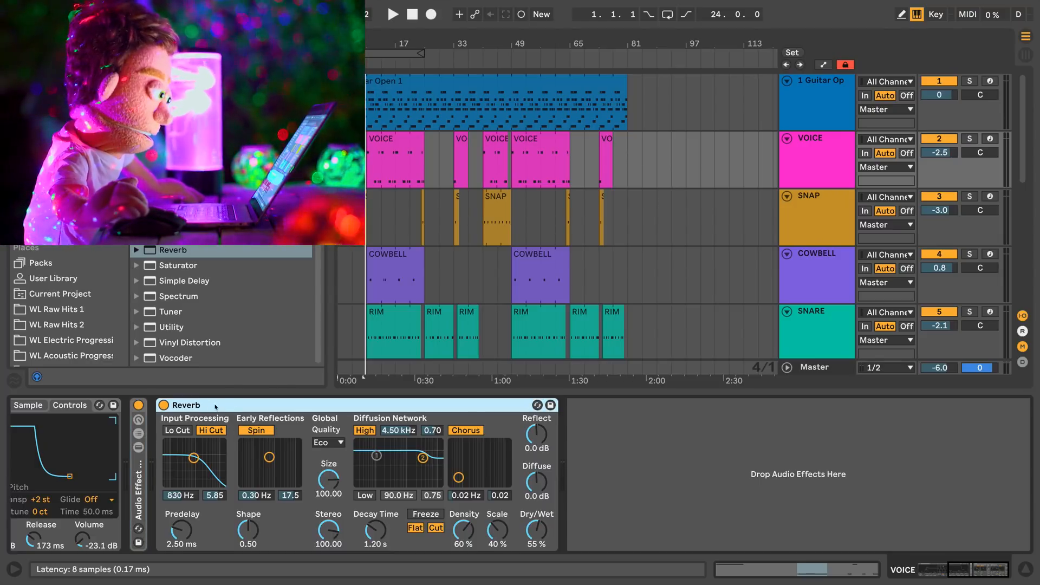
pyautogui.click(391, 14)
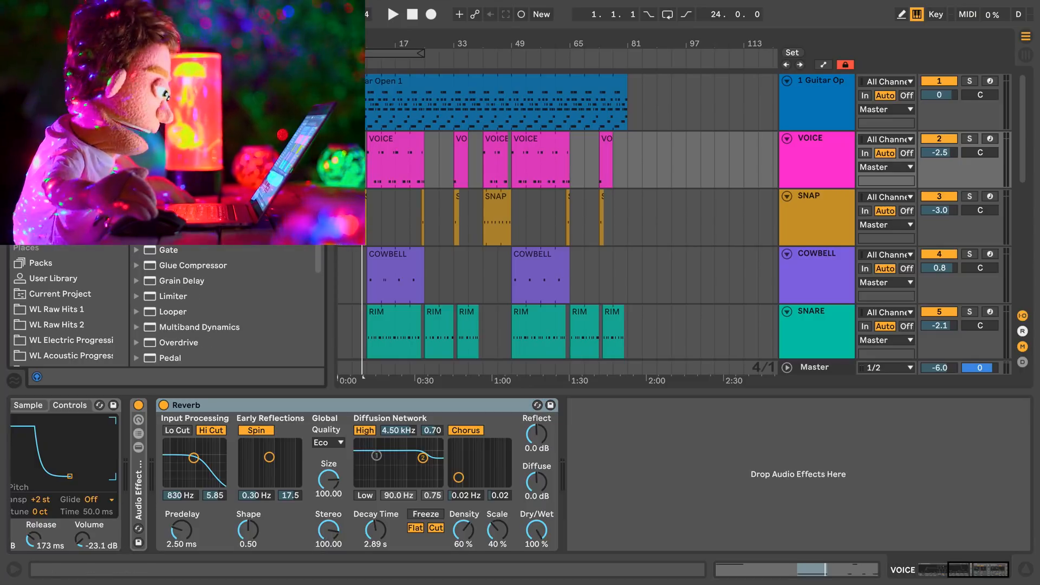
pyautogui.scroll(3)
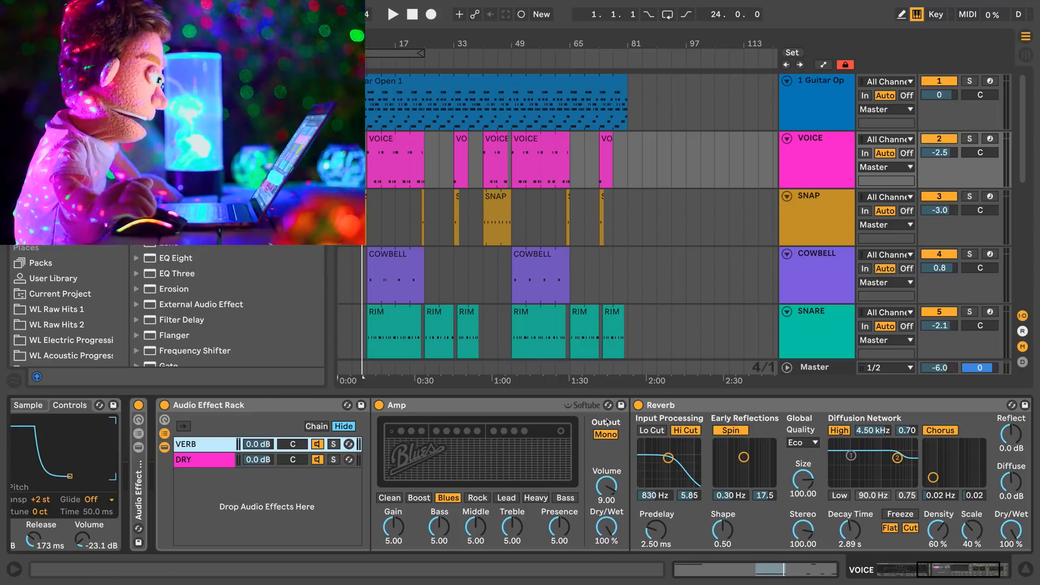
pyautogui.click(603, 435)
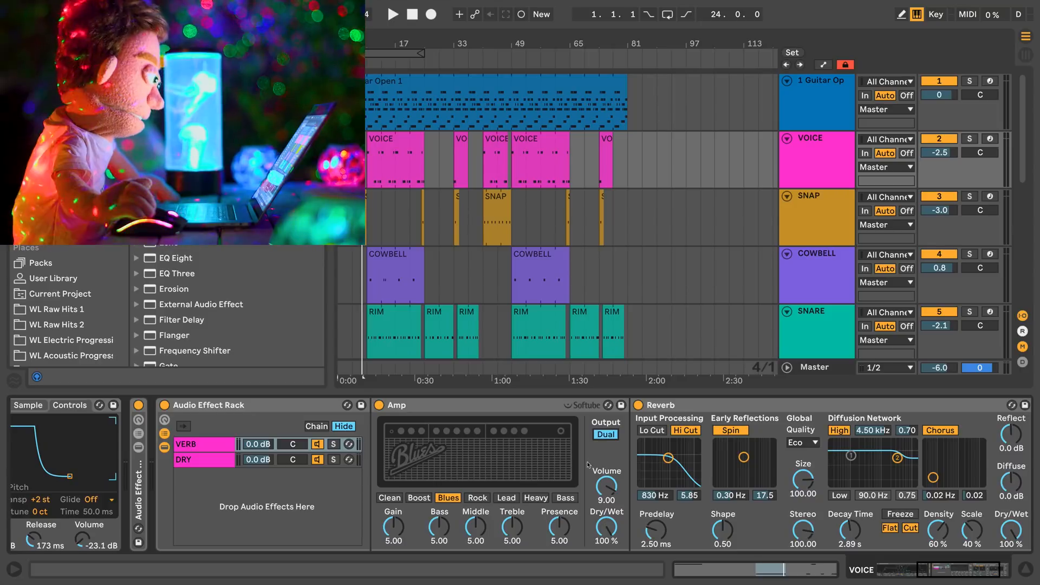
pyautogui.click(564, 497)
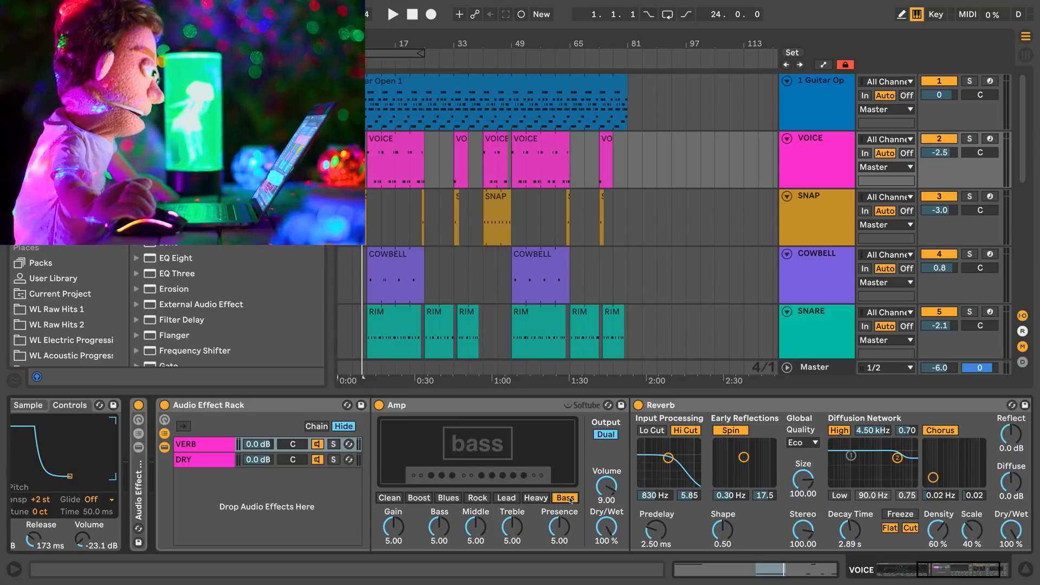